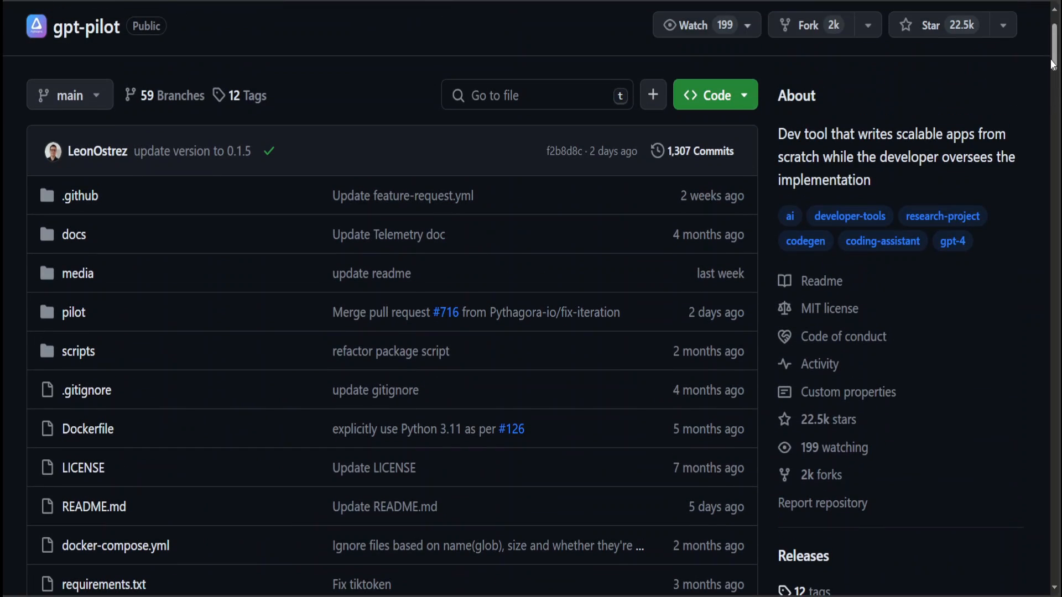
Copy the gpt-pilot repository's HTTPS clone URL from GitHub's Code menu.
{"action": "left_click", "coordinate": [715, 95]}
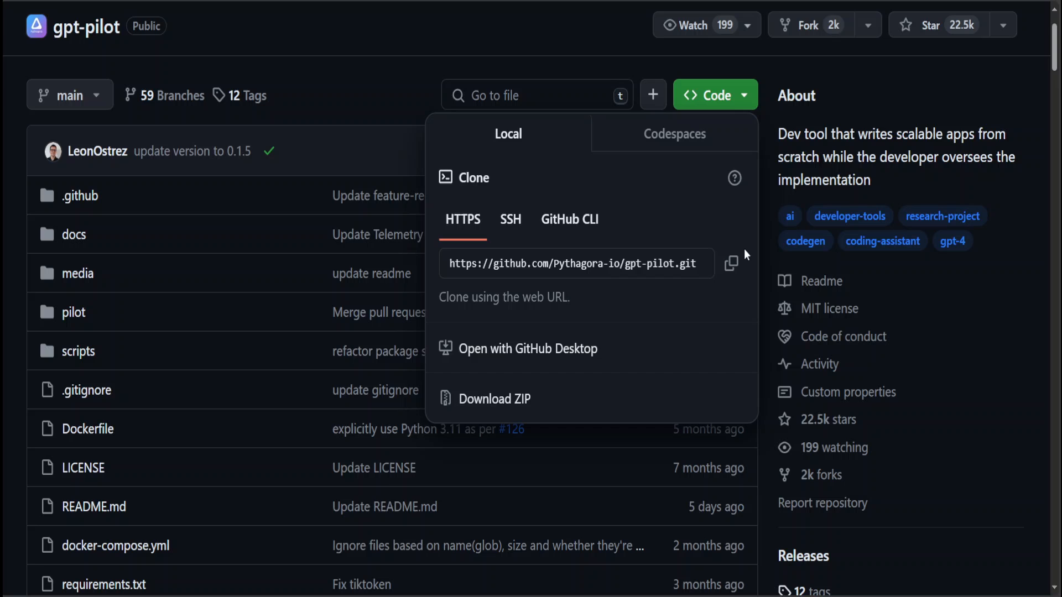
{"action": "left_click", "coordinate": [730, 263]}
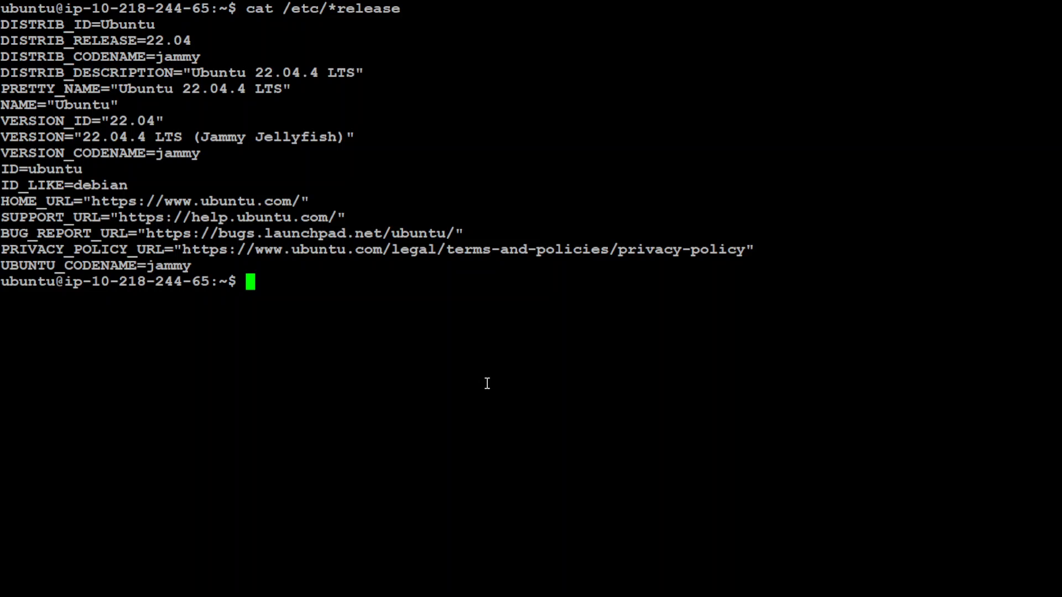
{"action": "type", "text": "git clone"}
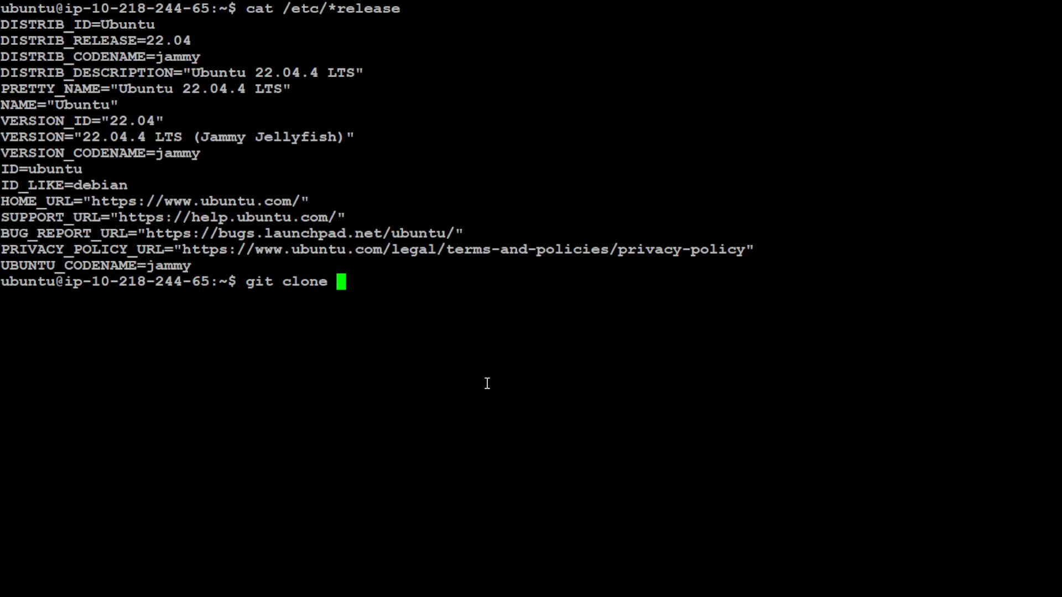
{"action": "type", "text": "https://github.com/Pythagora-io/gpt-pilot.git"}
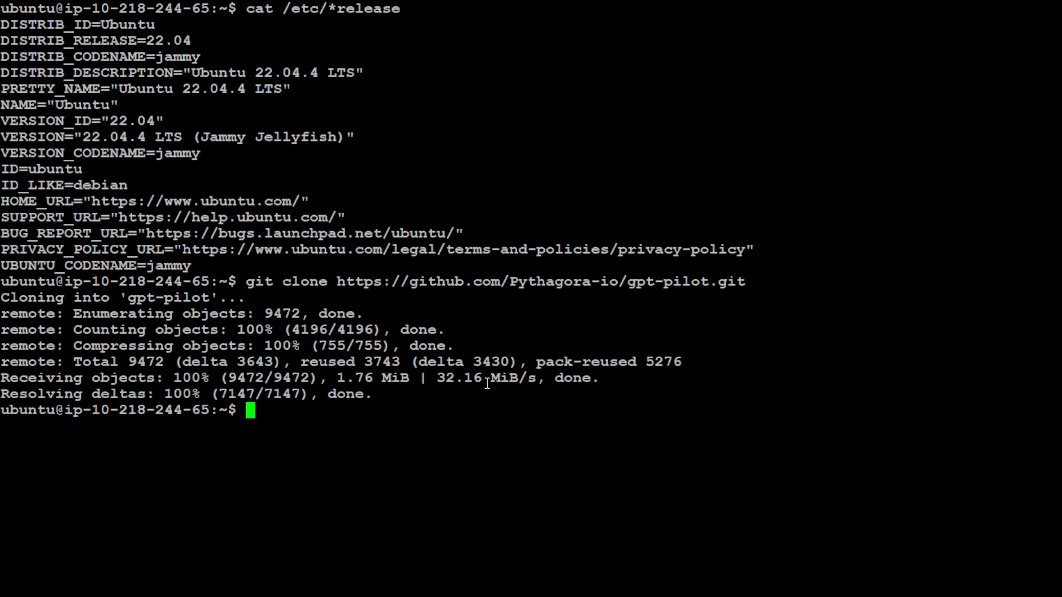
{"action": "type", "text": "cd gpt-pilot/"}
{"action": "type", "text": "ls"}
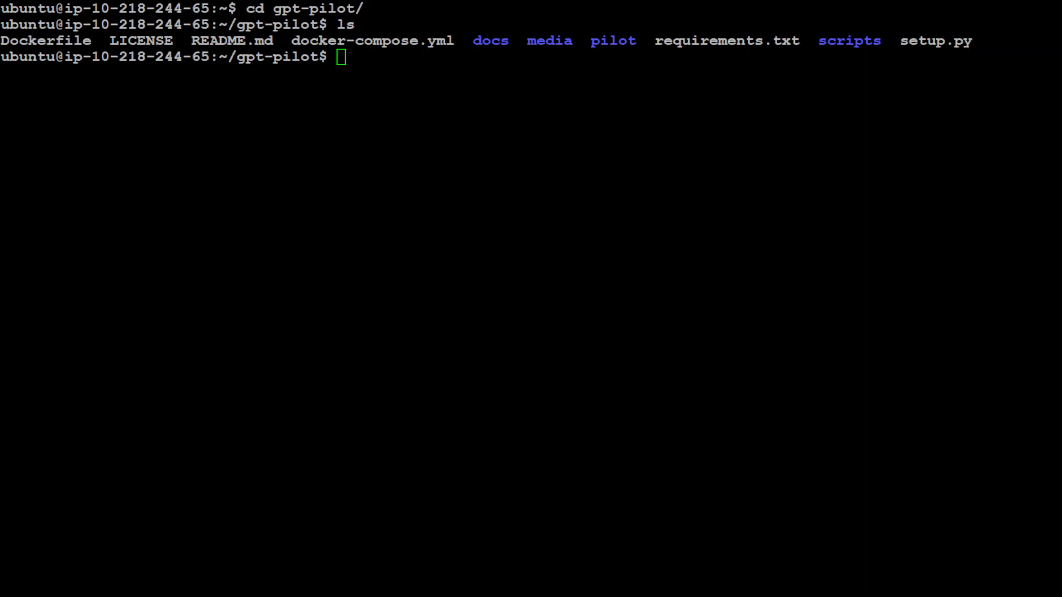
Create and activate the pilot-env venv with python3, then pip install requirements.txt.
{"action": "type", "text": "python -m venv pilot-env"}
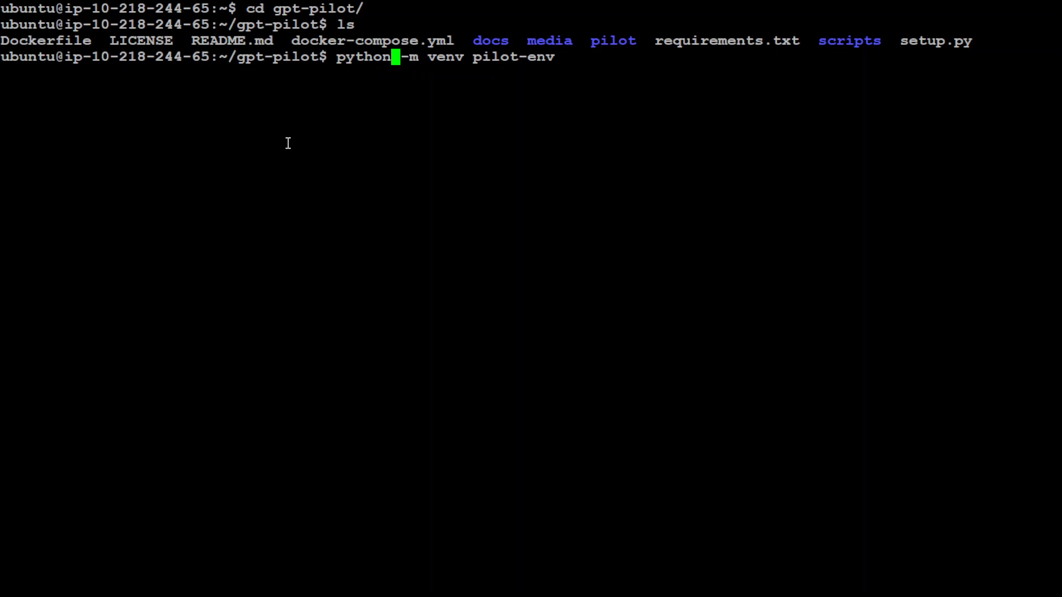
{"action": "type", "text": "3"}
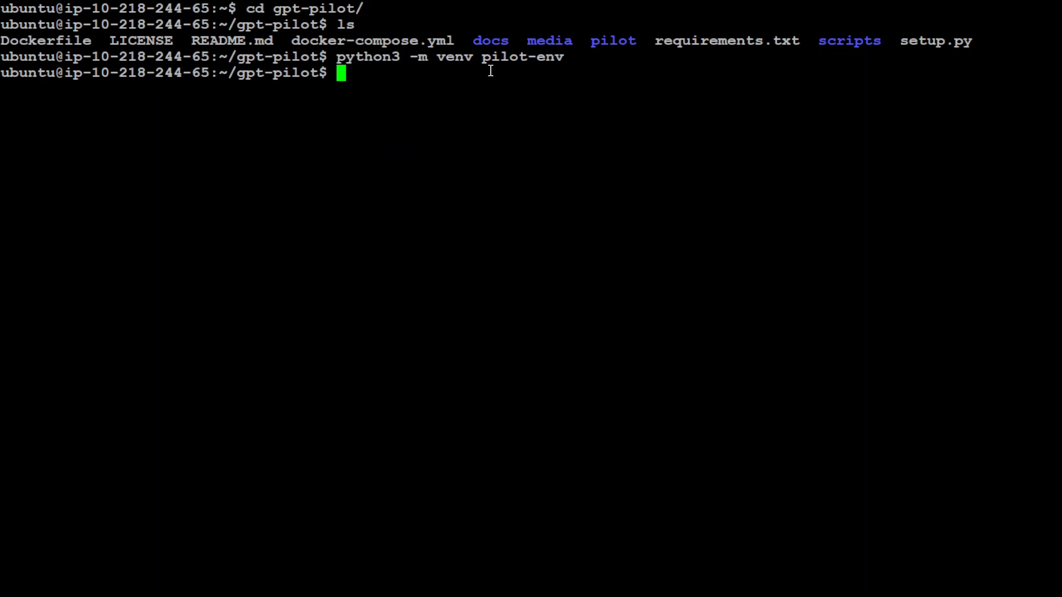
{"action": "mouse_move", "coordinate": [583, 71]}
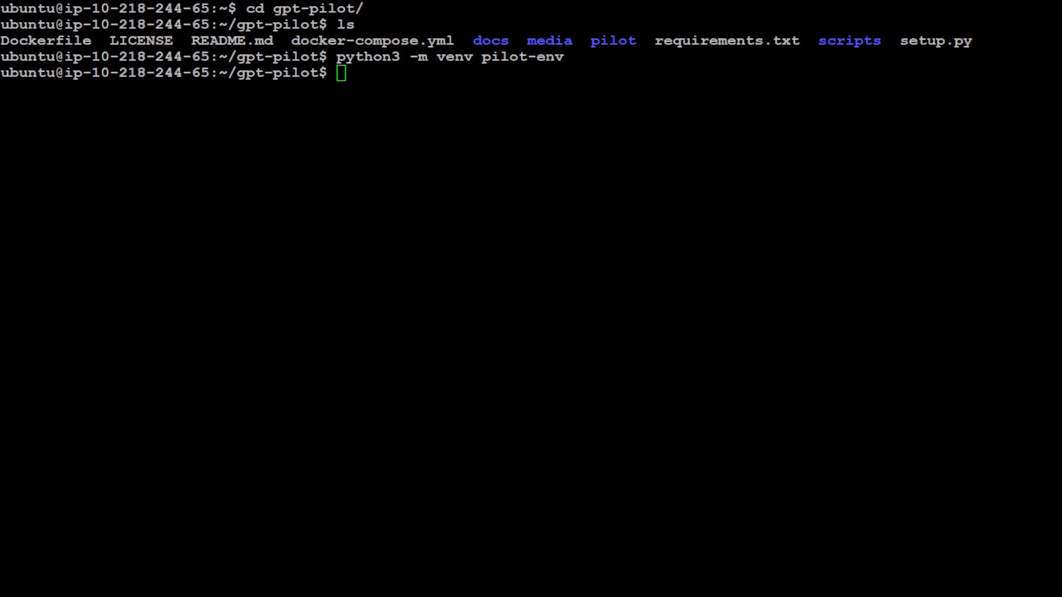
{"action": "type", "text": "source pilot-env/bin/activate"}
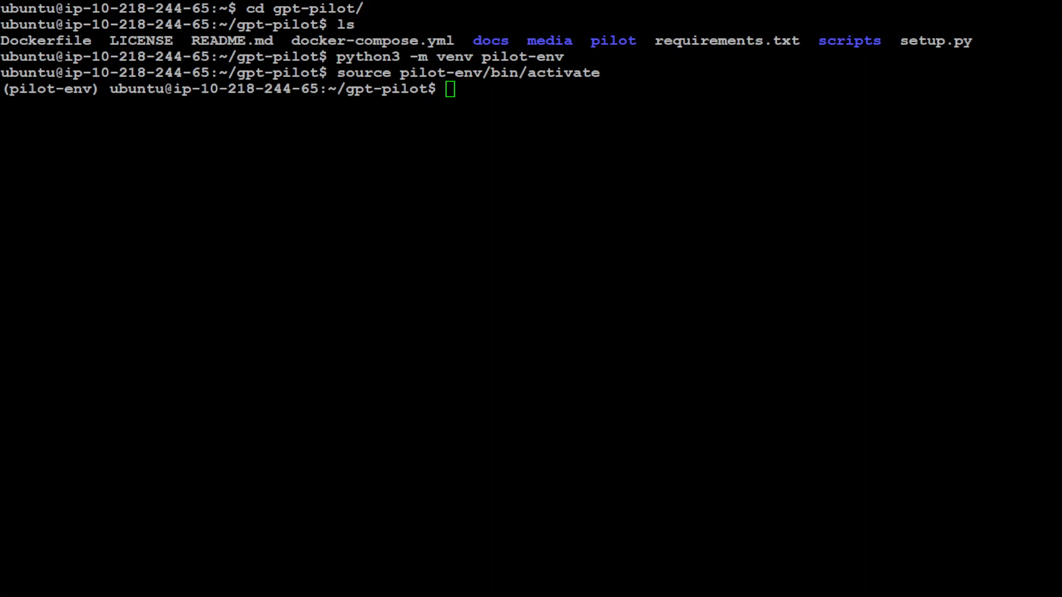
{"action": "type", "text": "pip install -r requirements.txt"}
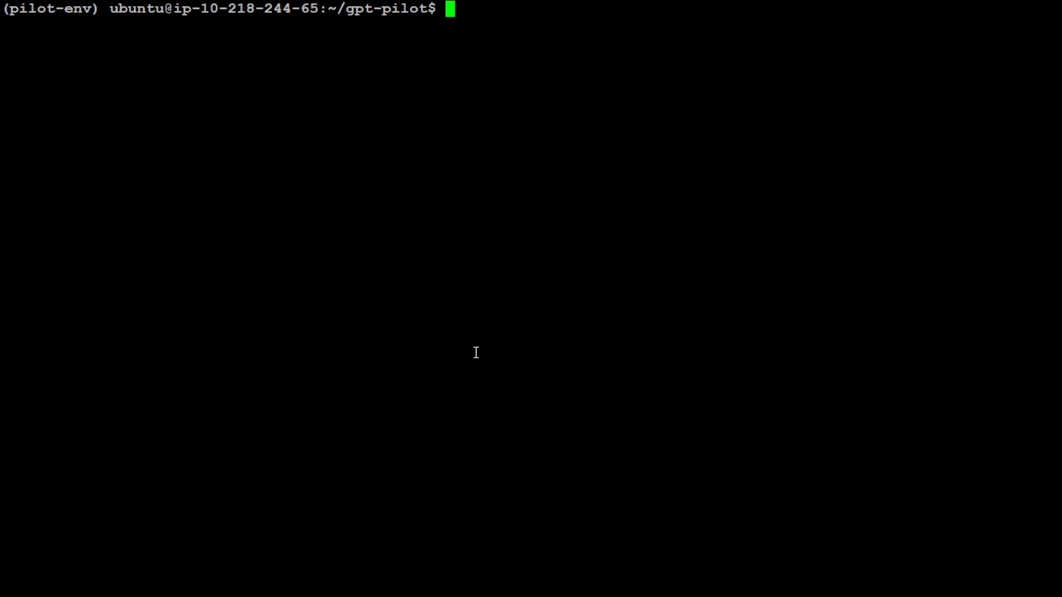
Rename .env.example to .env in the pilot folder, then clear the screen.
{"action": "type", "text": "ls"}
{"action": "type", "text": "cd pilot"}
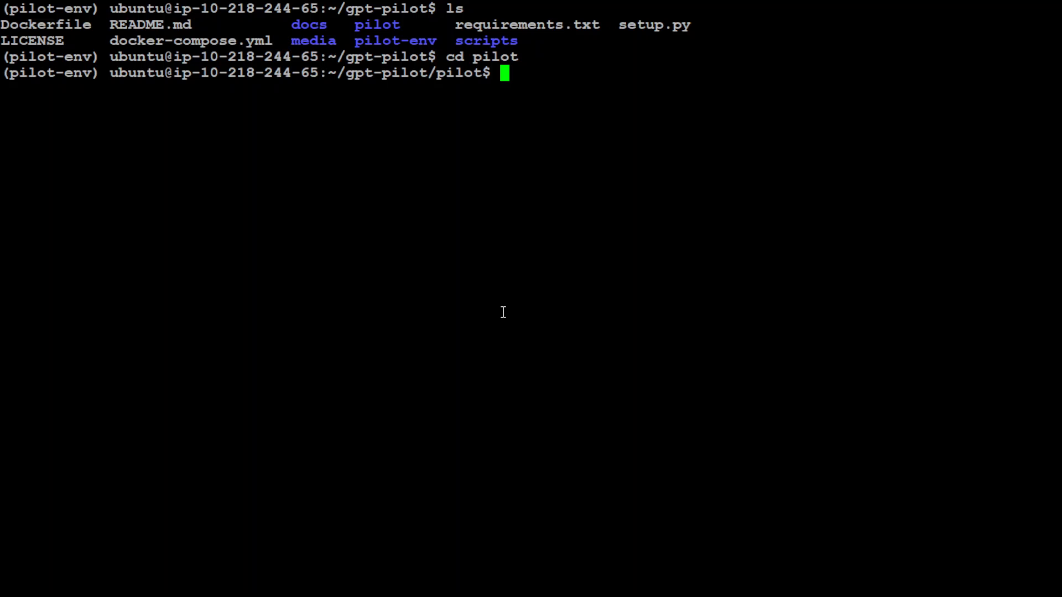
{"action": "type", "text": "ls"}
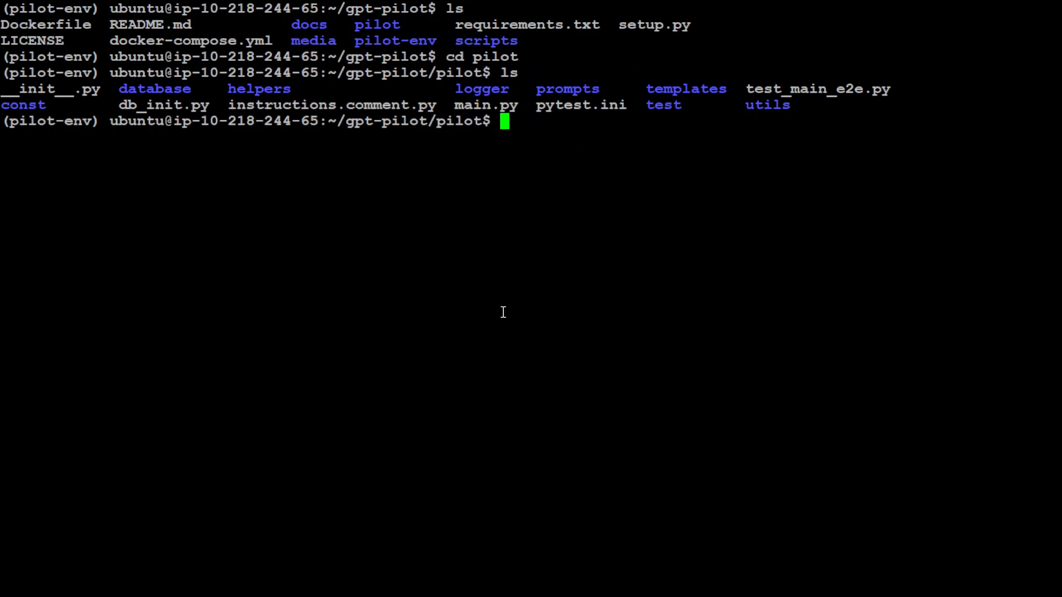
{"action": "type", "text": "ls -la"}
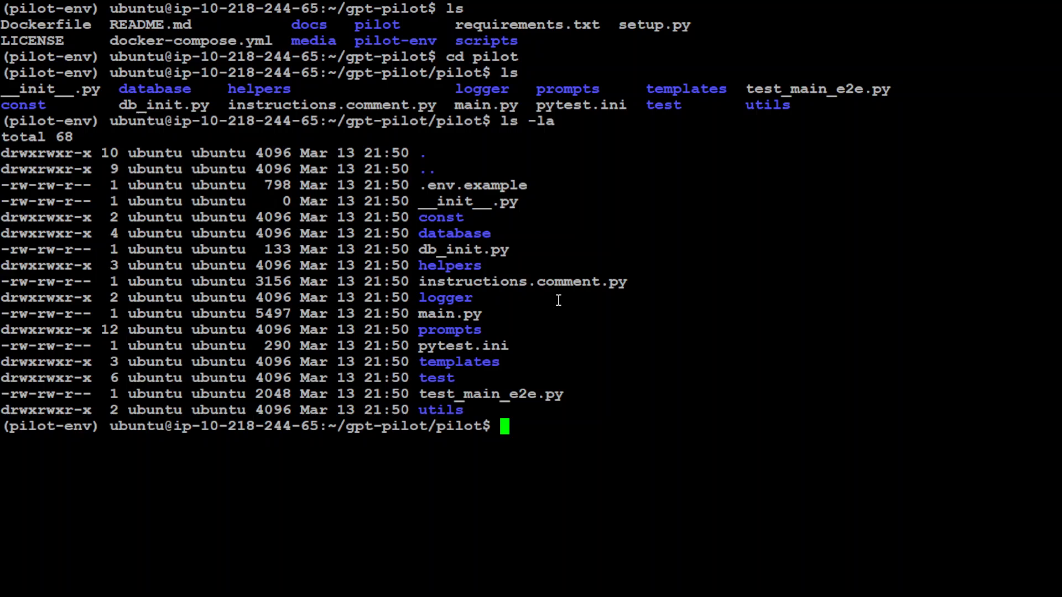
{"action": "double_click", "coordinate": [471, 185]}
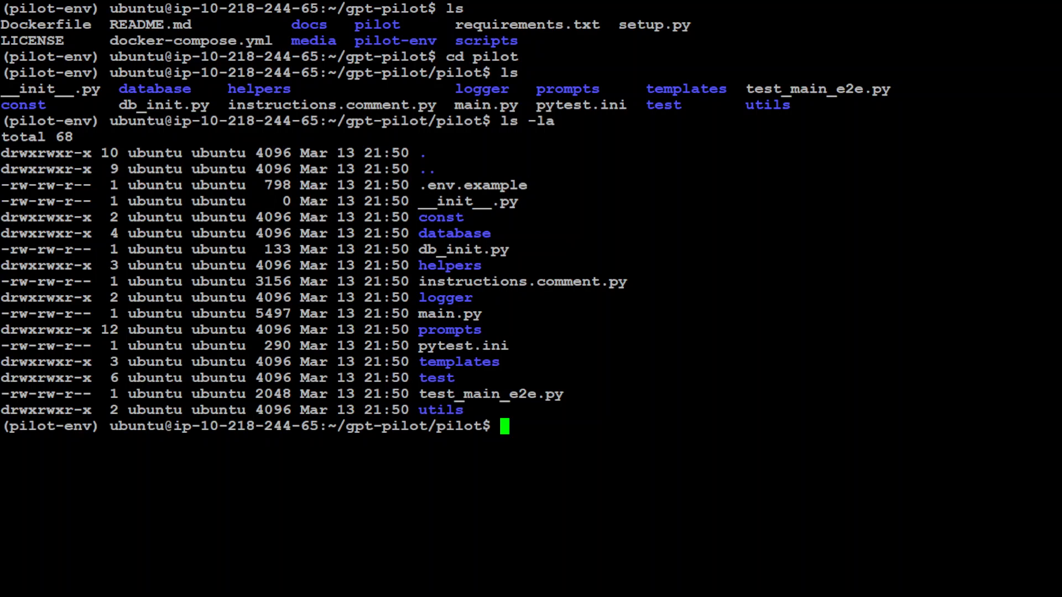
{"action": "mouse_move", "coordinate": [593, 351]}
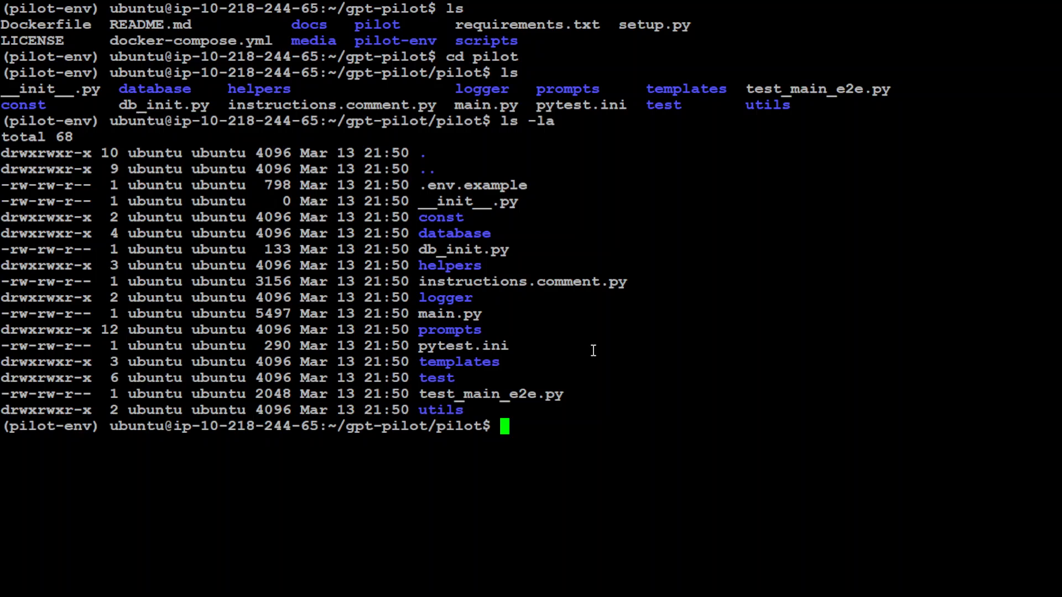
{"action": "type", "text": "mv"}
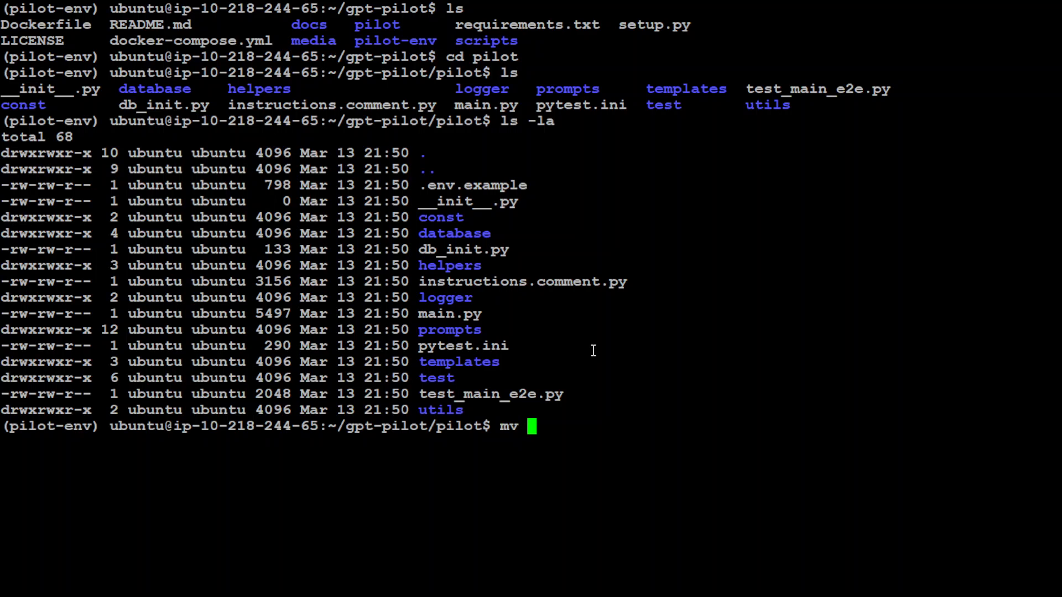
{"action": "type", "text": ".env.example .en"}
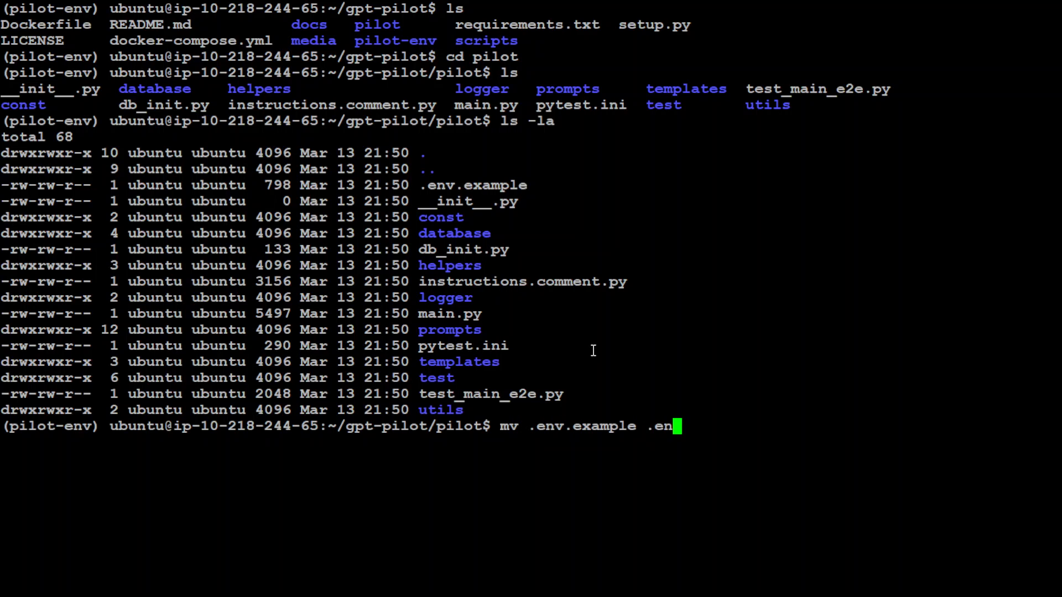
{"action": "key", "text": "Enter"}
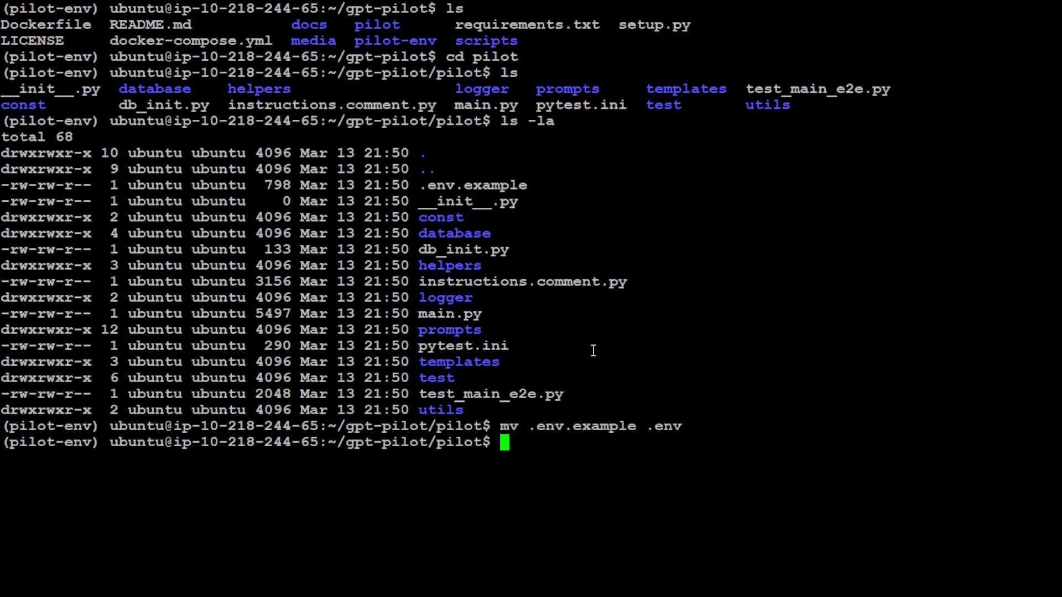
{"action": "type", "text": "clesar"}
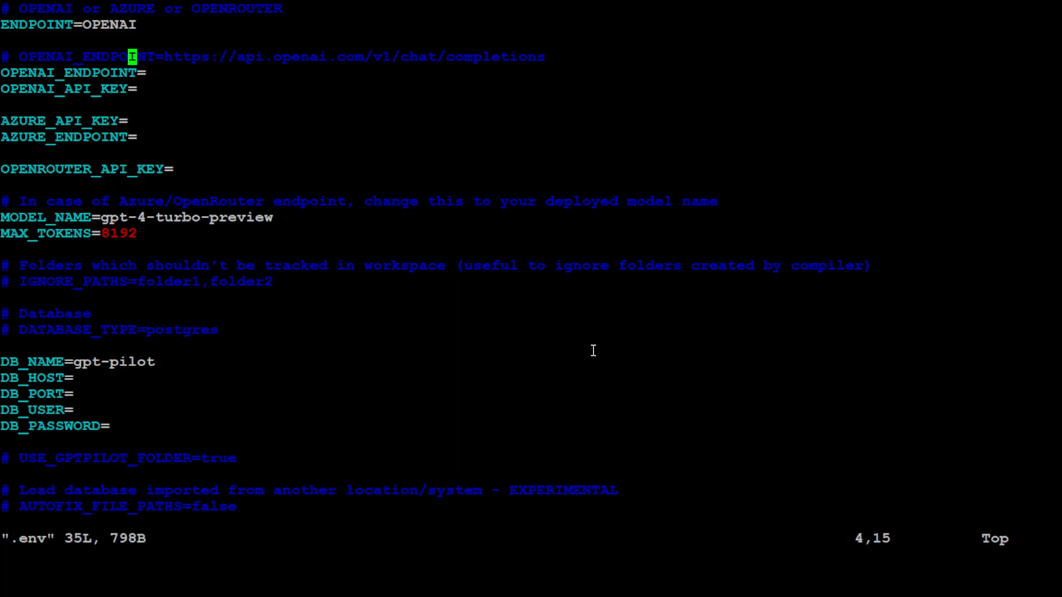
{"action": "mouse_move", "coordinate": [261, 47]}
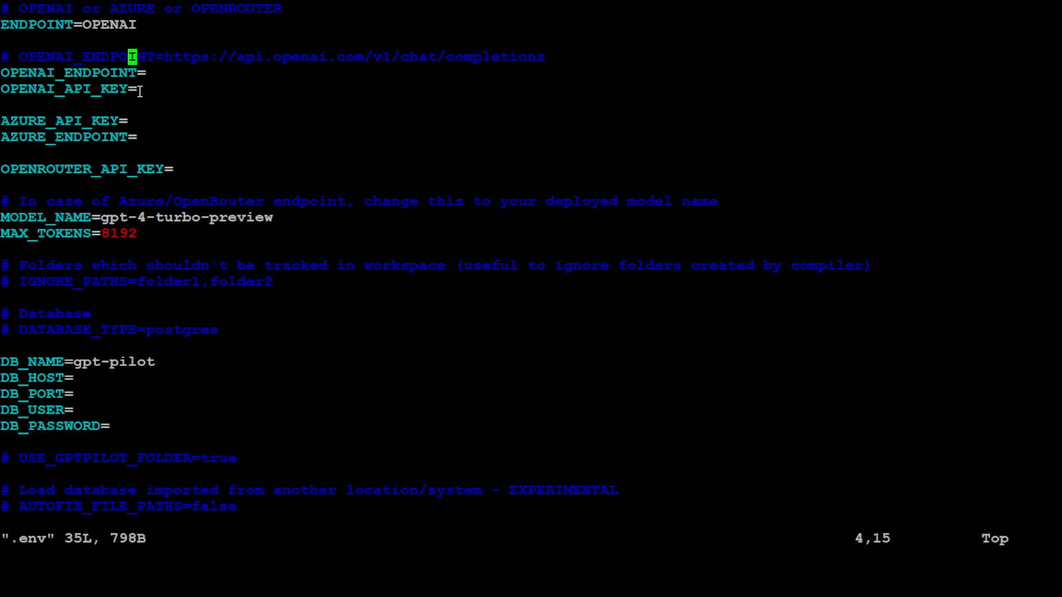
{"action": "mouse_move", "coordinate": [156, 94]}
{"action": "type", "text": "ls"}
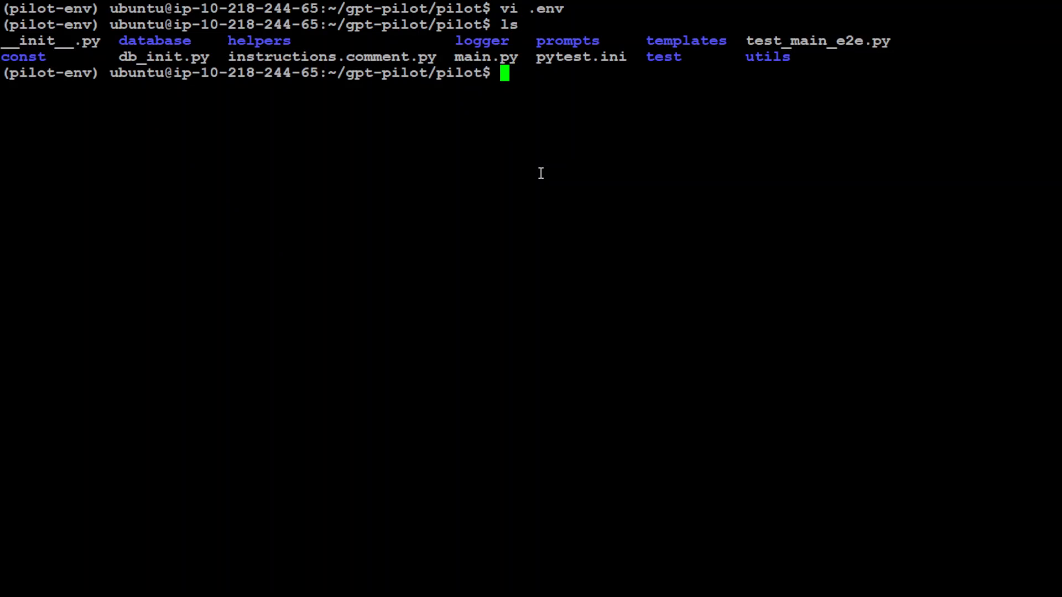
Clear the terminal and launch GPT Pilot with python3 main.py.
{"action": "type", "text": "clear"}
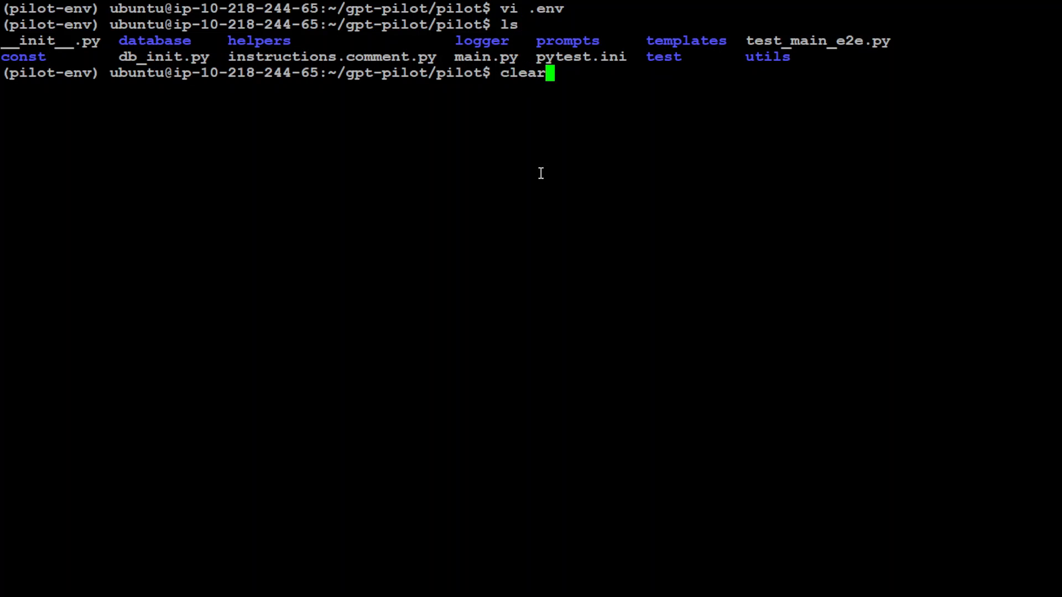
{"action": "type", "text": "python3 main.py"}
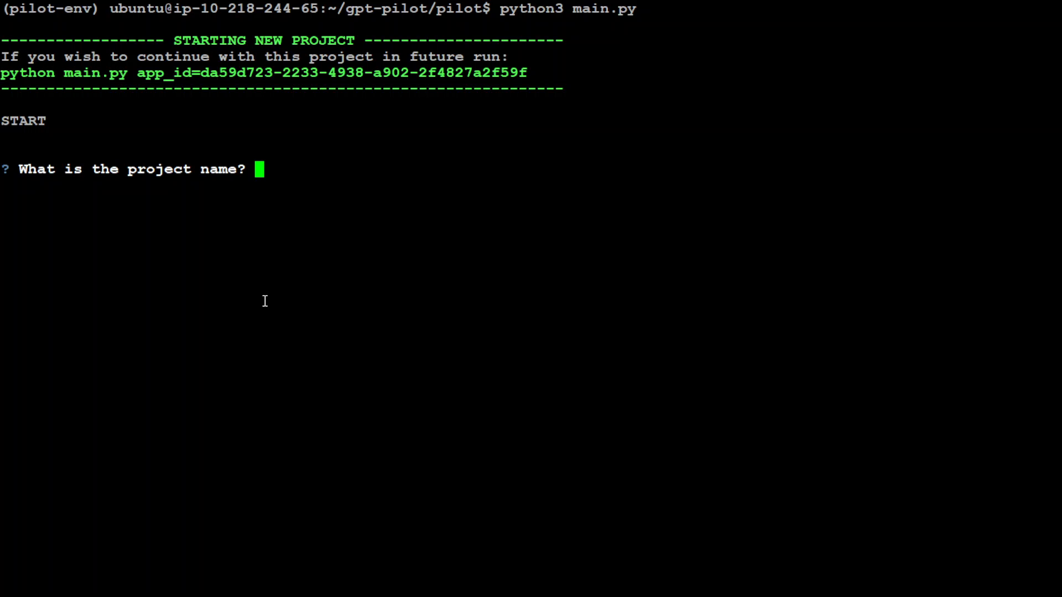
Name the project MyWiki and describe it as a Node.js CLI note-organizing wiki app.
{"action": "type", "text": "MyWiki"}
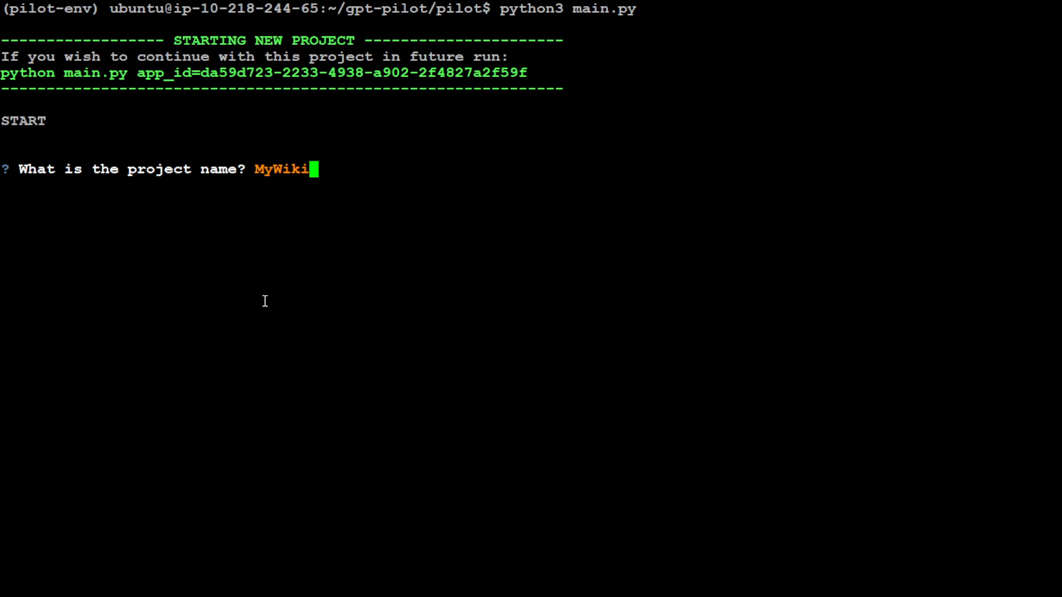
{"action": "key", "text": "Enter"}
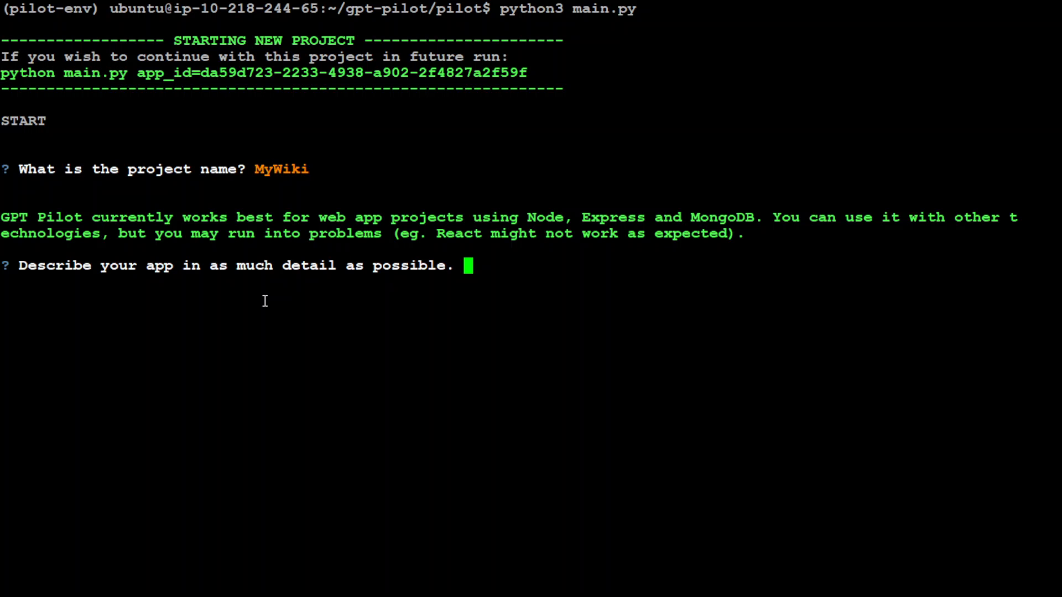
{"action": "mouse_move", "coordinate": [276, 302]}
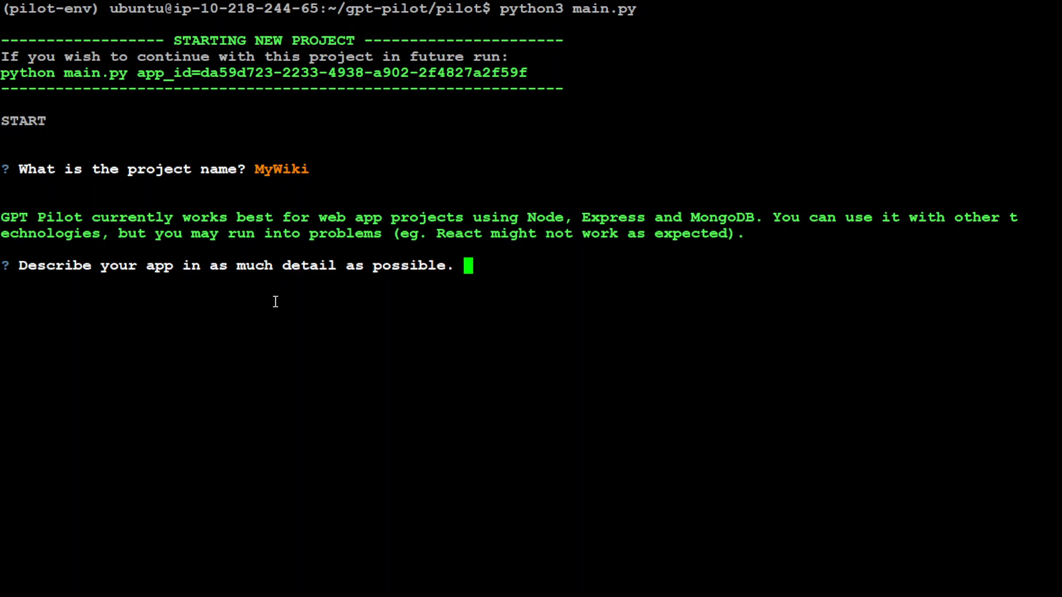
{"action": "mouse_move", "coordinate": [403, 279]}
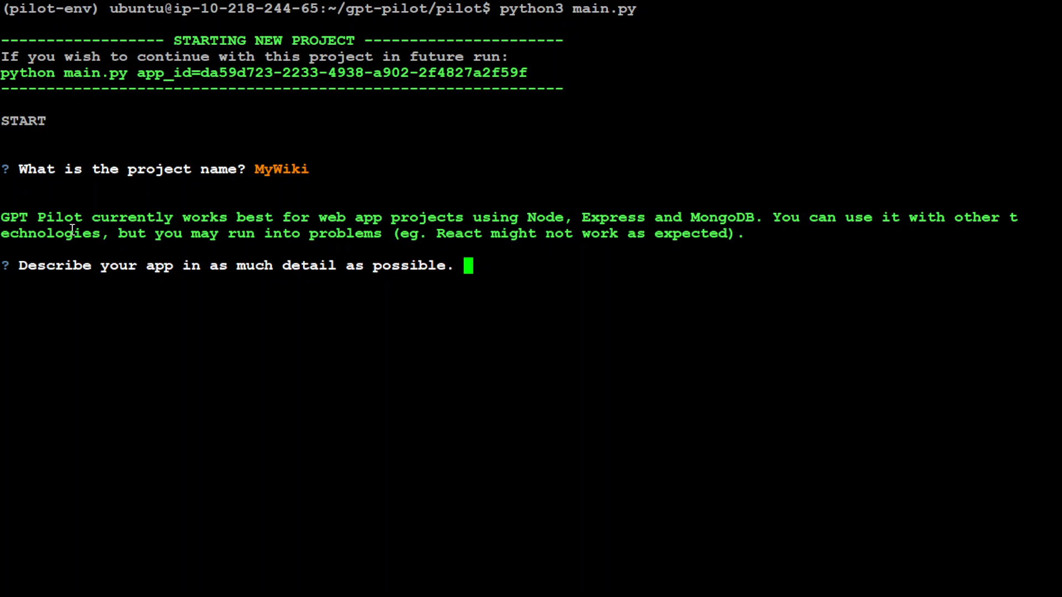
{"action": "mouse_move", "coordinate": [573, 234]}
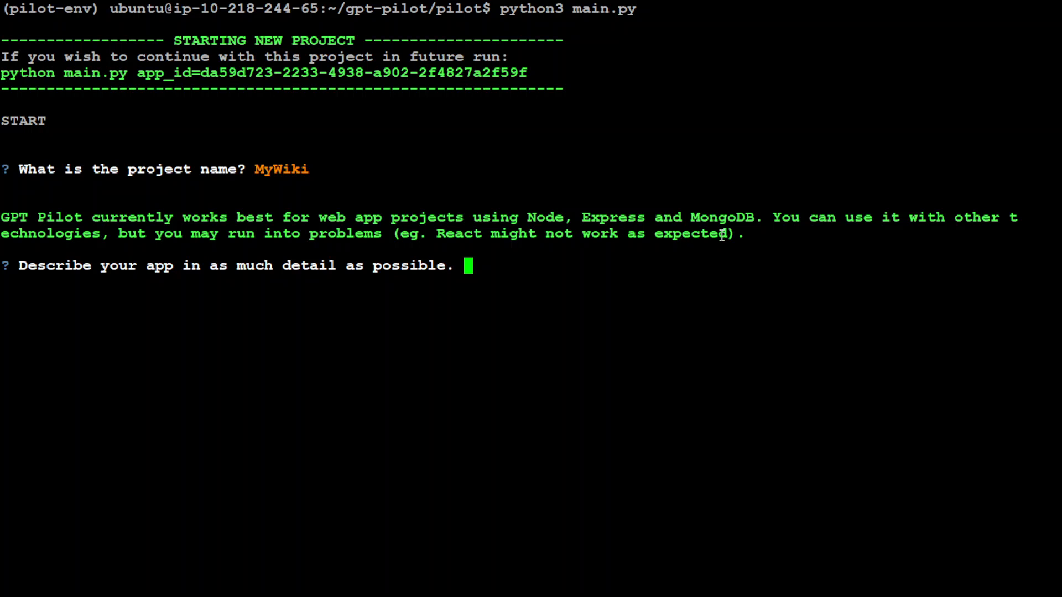
{"action": "mouse_move", "coordinate": [978, 239]}
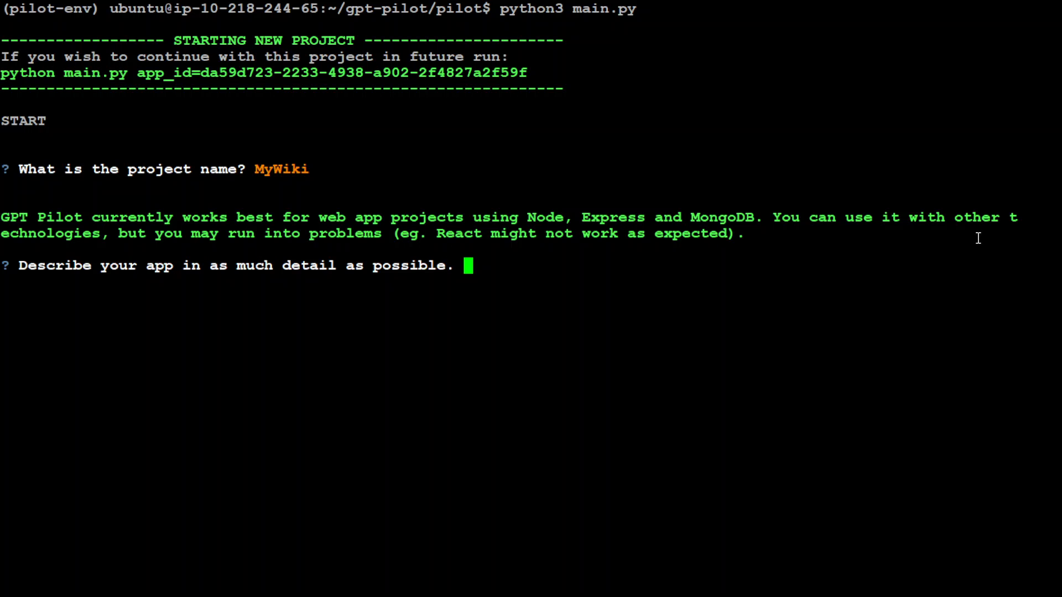
{"action": "mouse_move", "coordinate": [533, 246]}
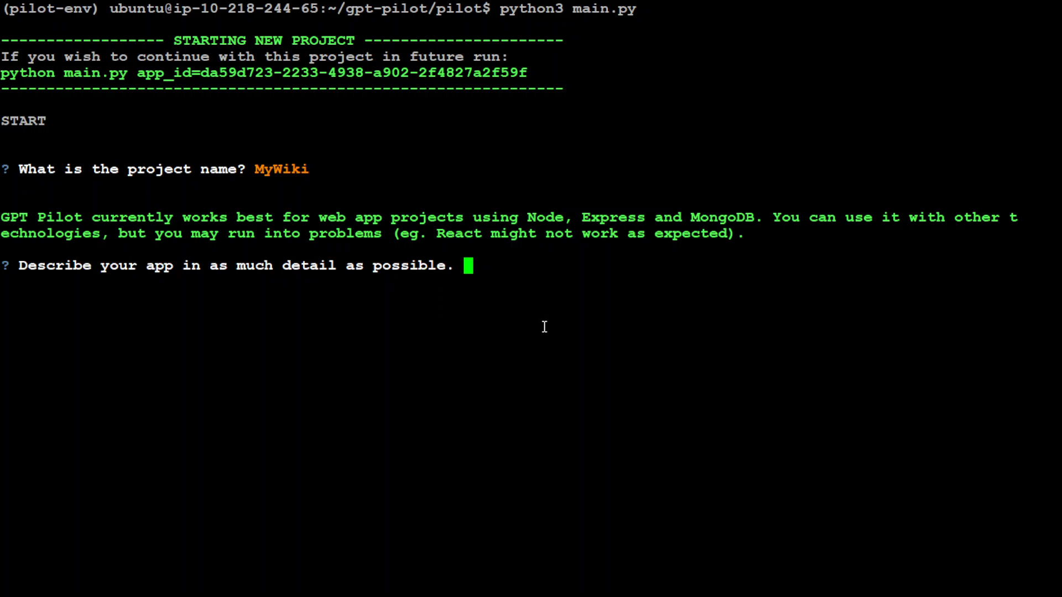
{"action": "type", "text": "A Node.js CLI app that organizes your text notes into an interactive wiki. It auto-tags notes by keywords, interlinks related entries, and creates a searchable database, directly from your terminal."}
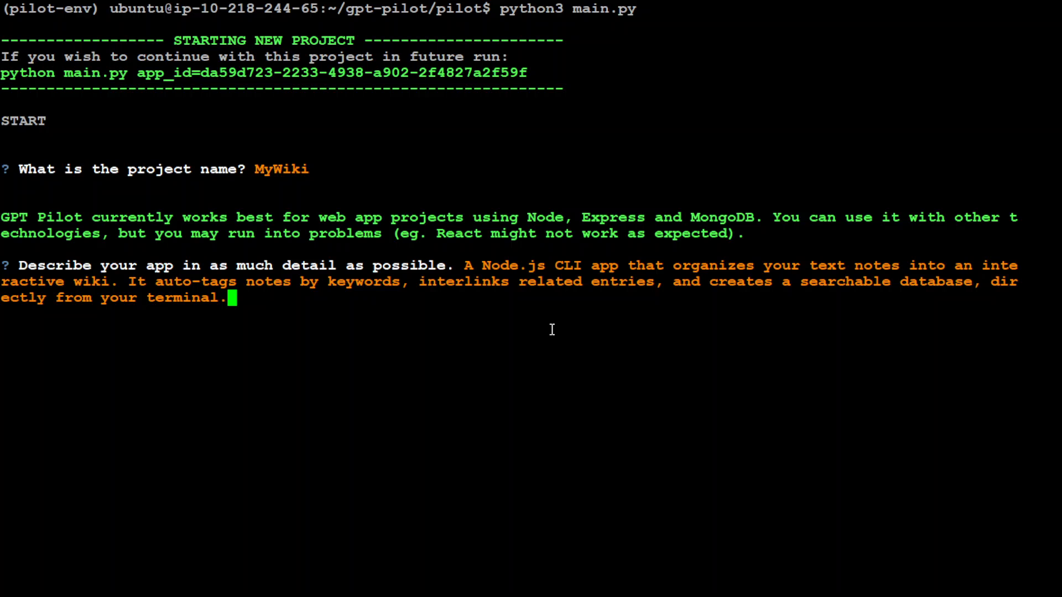
{"action": "mouse_move", "coordinate": [685, 287]}
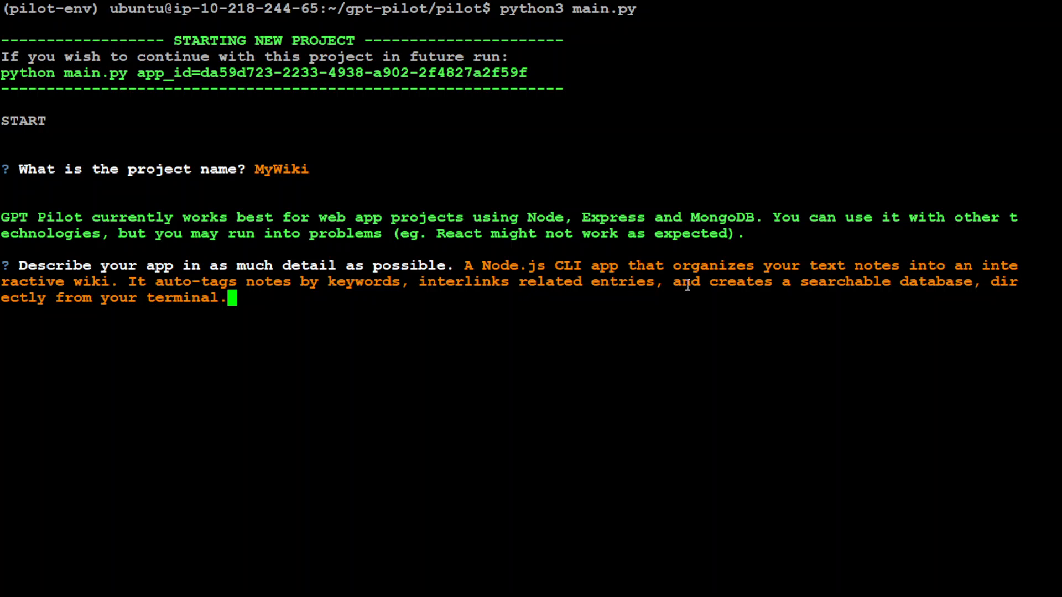
{"action": "mouse_move", "coordinate": [794, 289]}
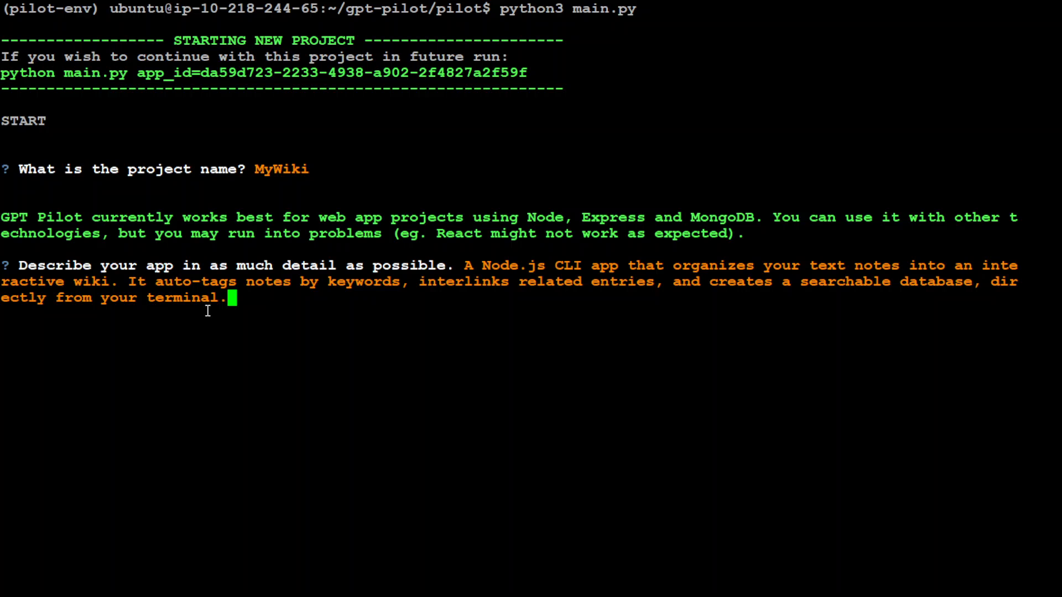
{"action": "mouse_move", "coordinate": [455, 311]}
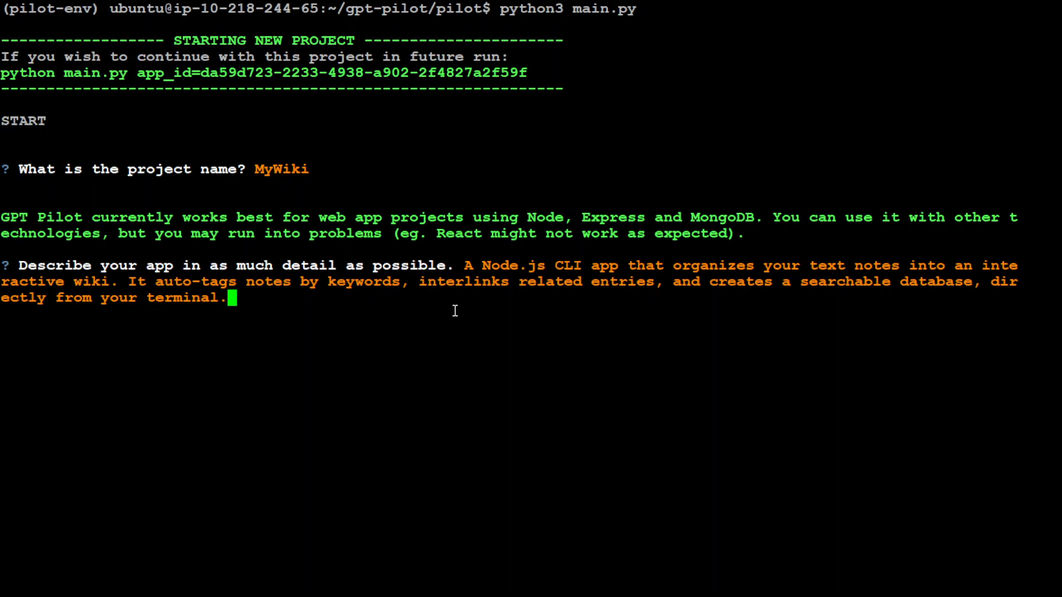
{"action": "mouse_move", "coordinate": [807, 317]}
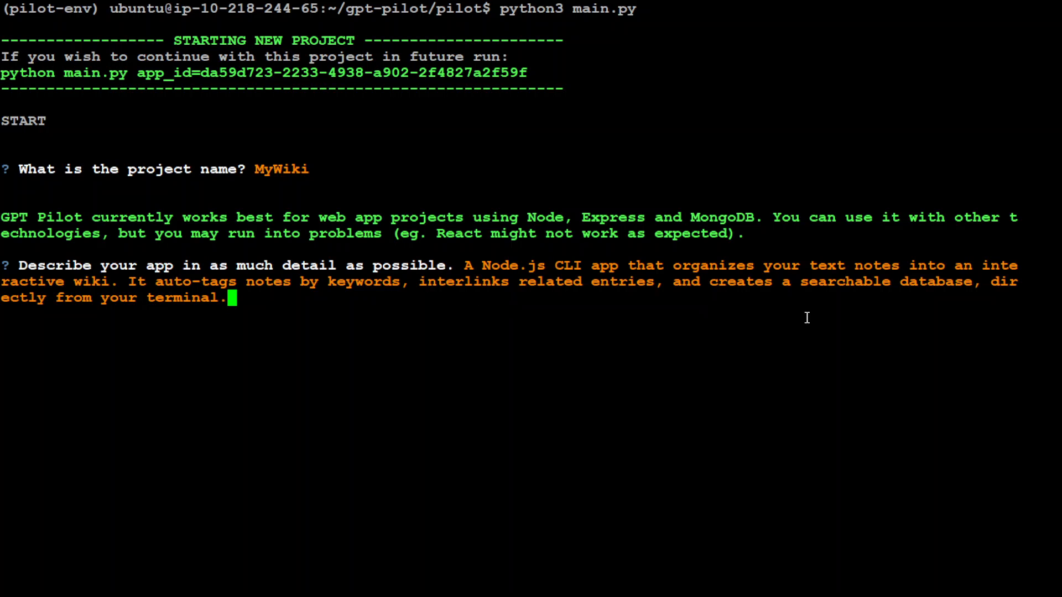
{"action": "mouse_move", "coordinate": [146, 316]}
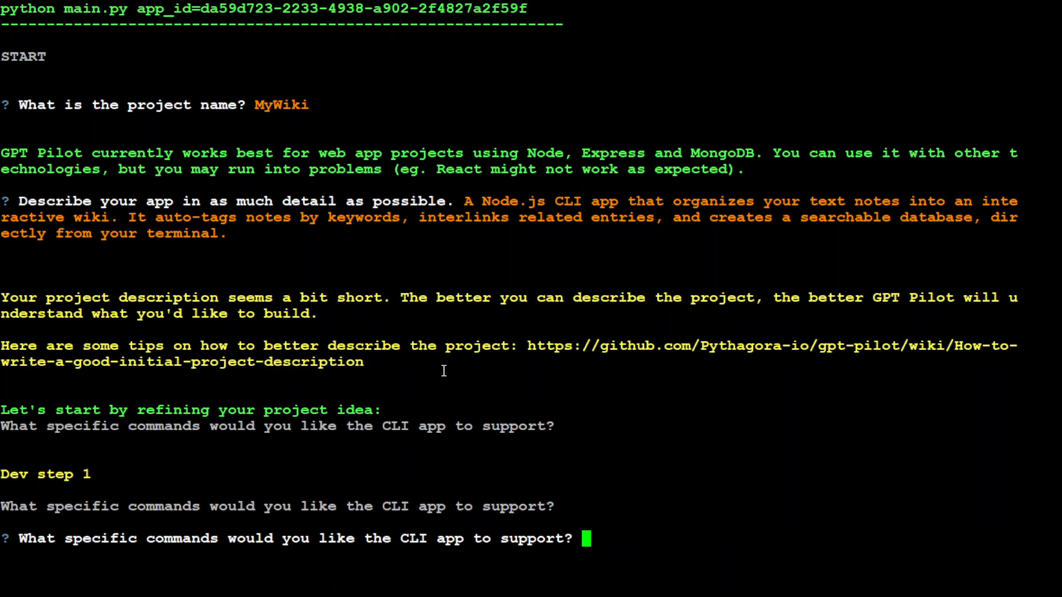
{"action": "mouse_move", "coordinate": [397, 335]}
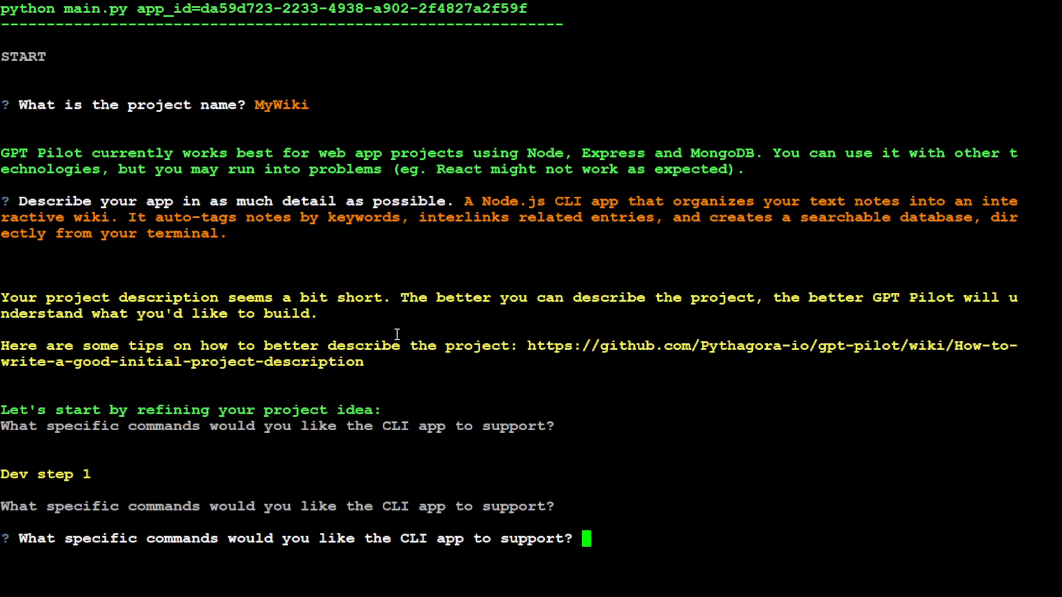
{"action": "mouse_move", "coordinate": [971, 335]}
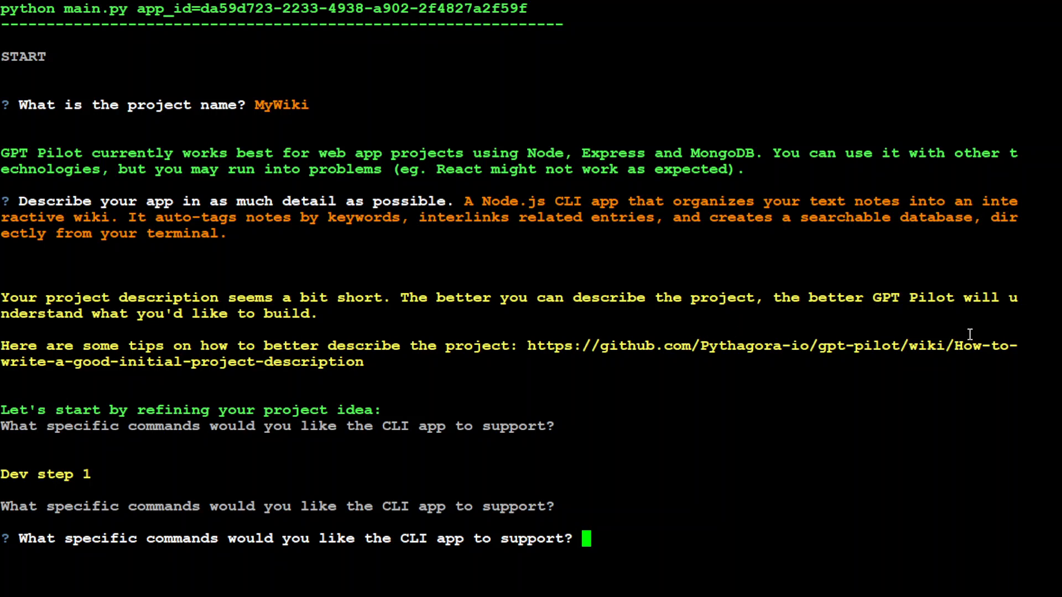
{"action": "mouse_move", "coordinate": [557, 444]}
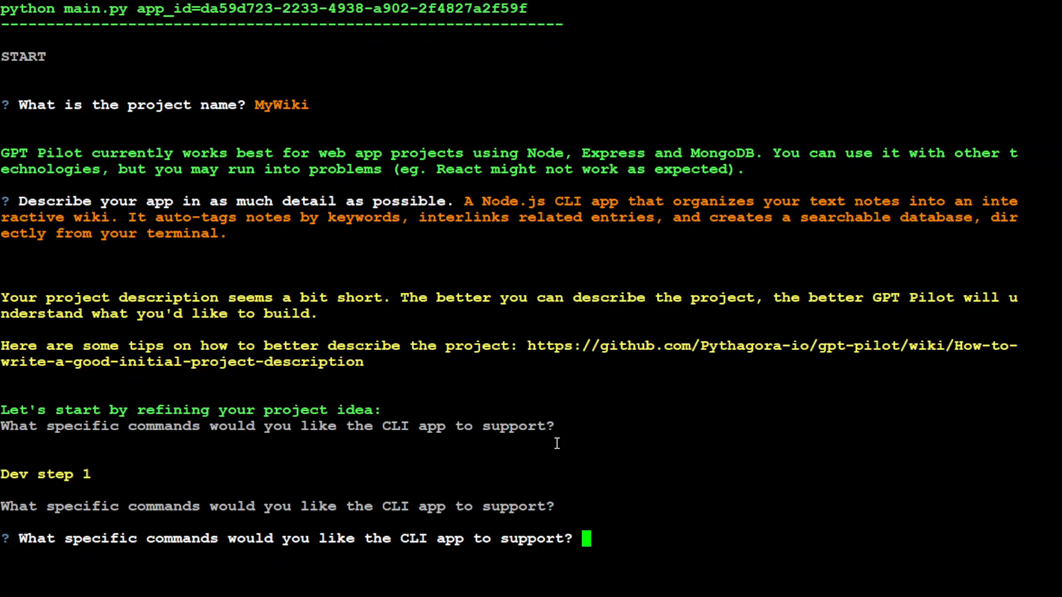
{"action": "mouse_move", "coordinate": [640, 418]}
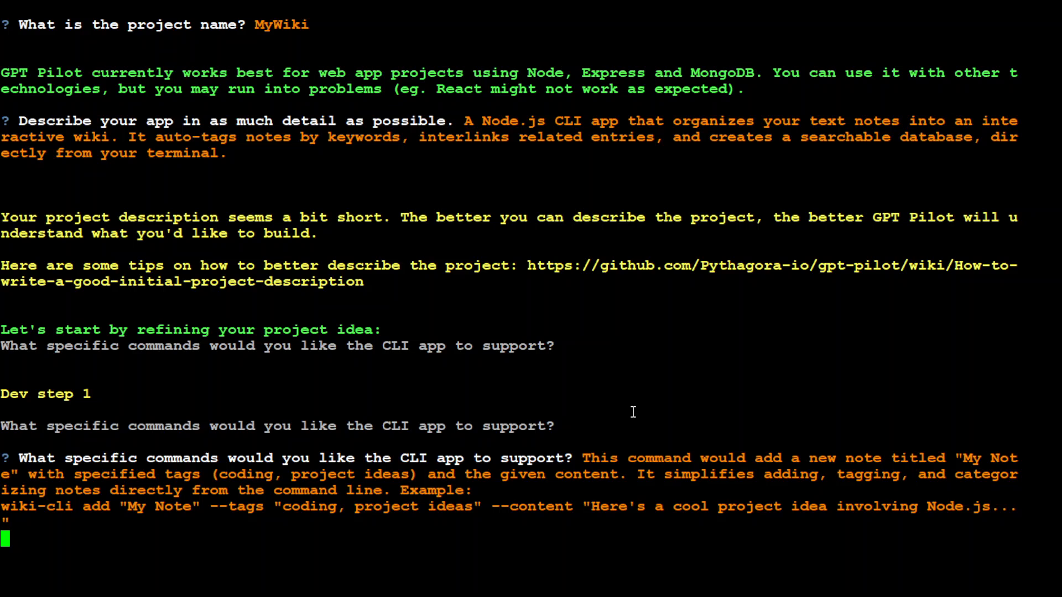
{"action": "mouse_move", "coordinate": [412, 518]}
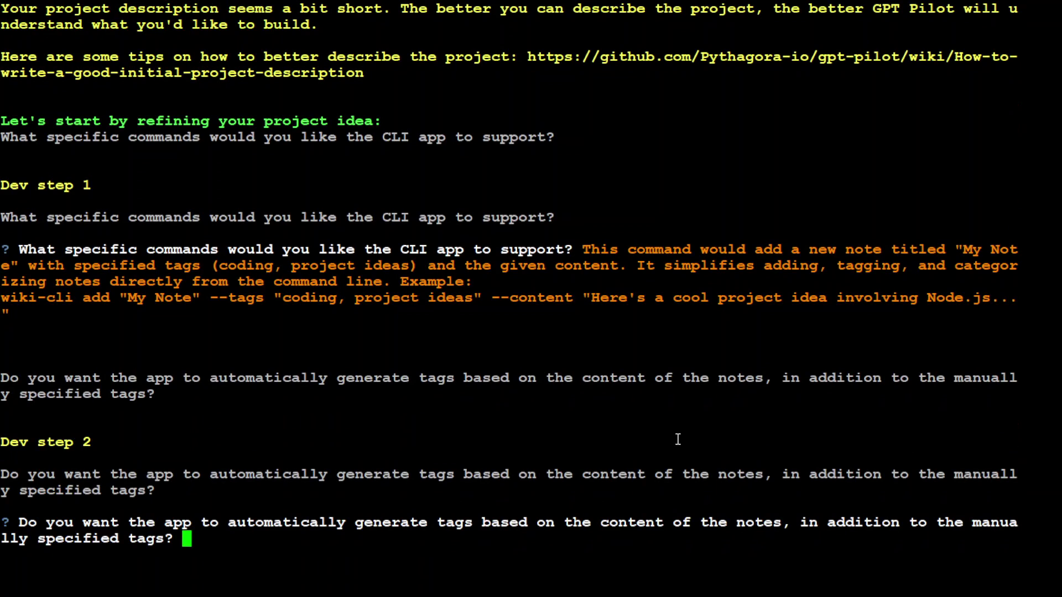
{"action": "mouse_move", "coordinate": [277, 497]}
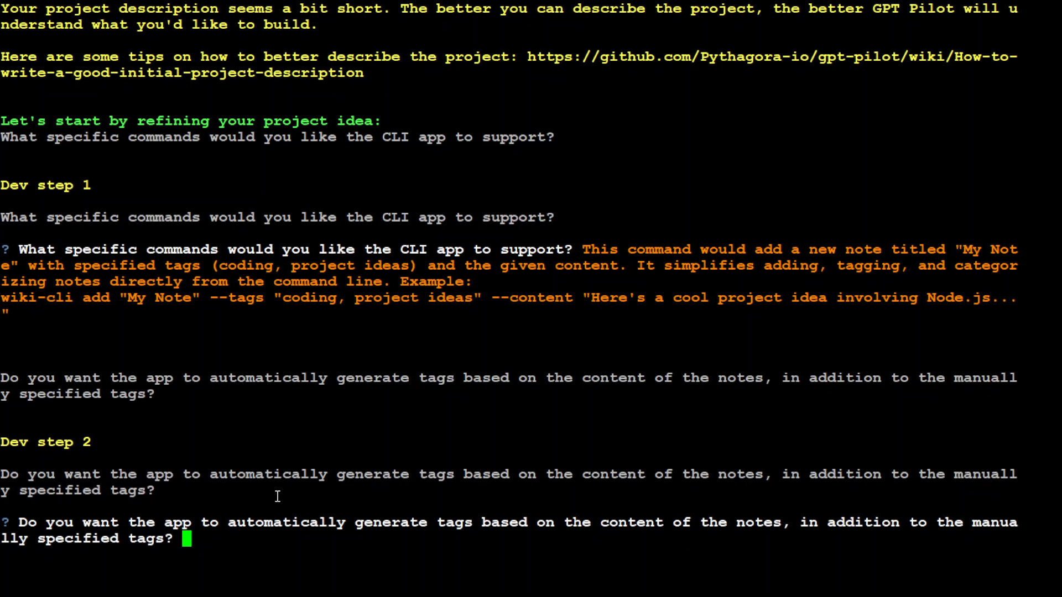
{"action": "mouse_move", "coordinate": [650, 498]}
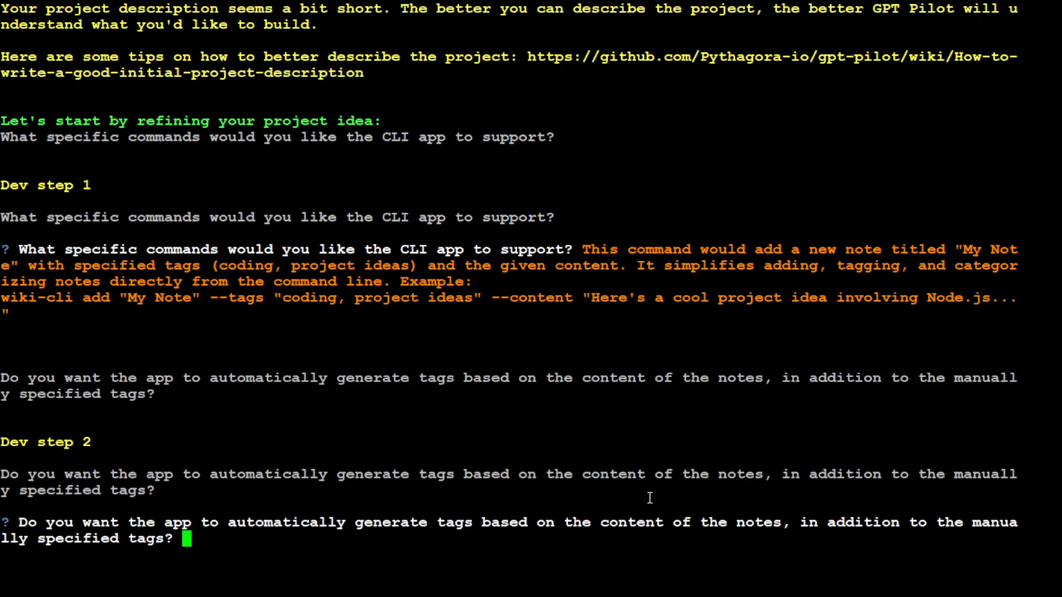
{"action": "mouse_move", "coordinate": [646, 493]}
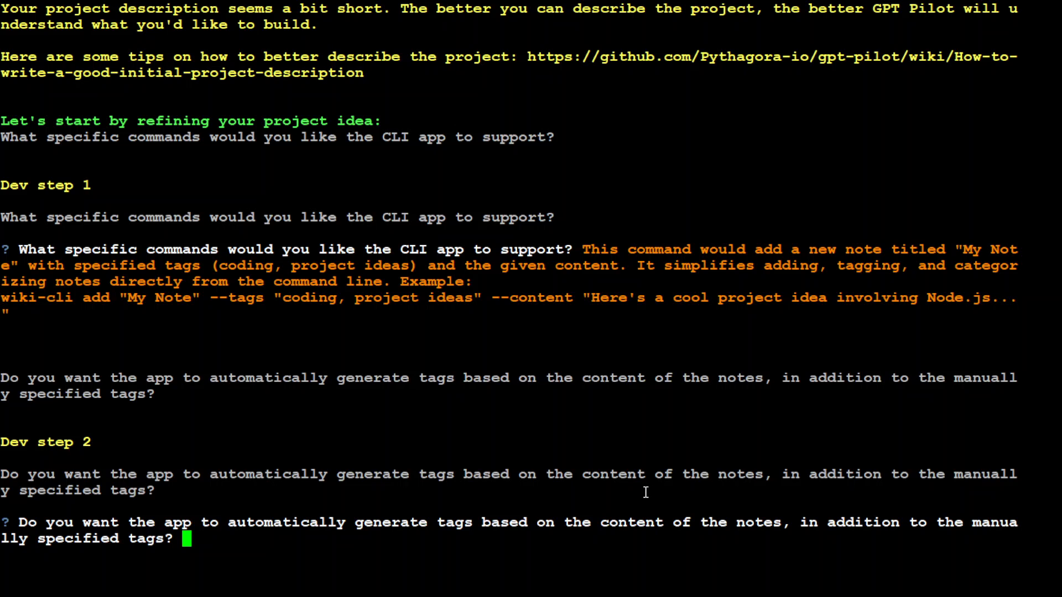
Answer GPT Pilot's questions: no, yes, just titles and tags, no.
{"action": "type", "text": "no"}
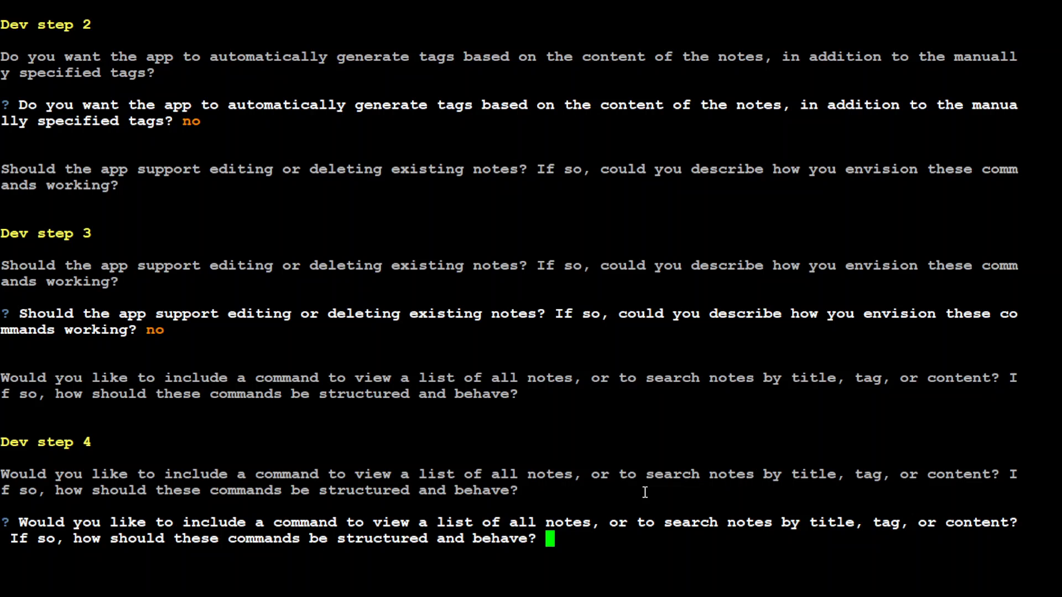
{"action": "type", "text": "yes"}
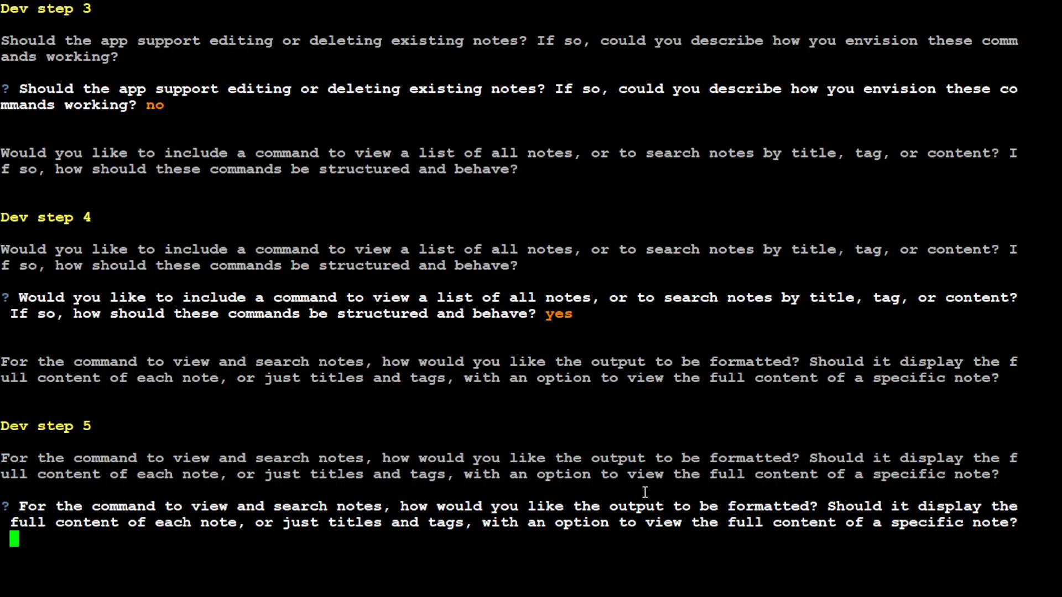
{"action": "type", "text": "just titles and tags"}
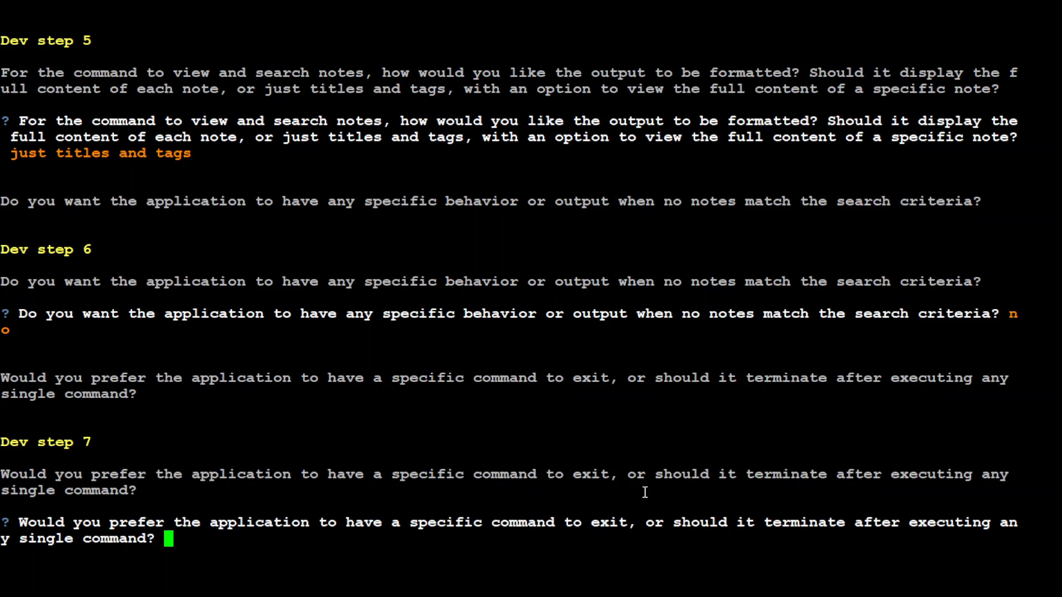
{"action": "type", "text": "no"}
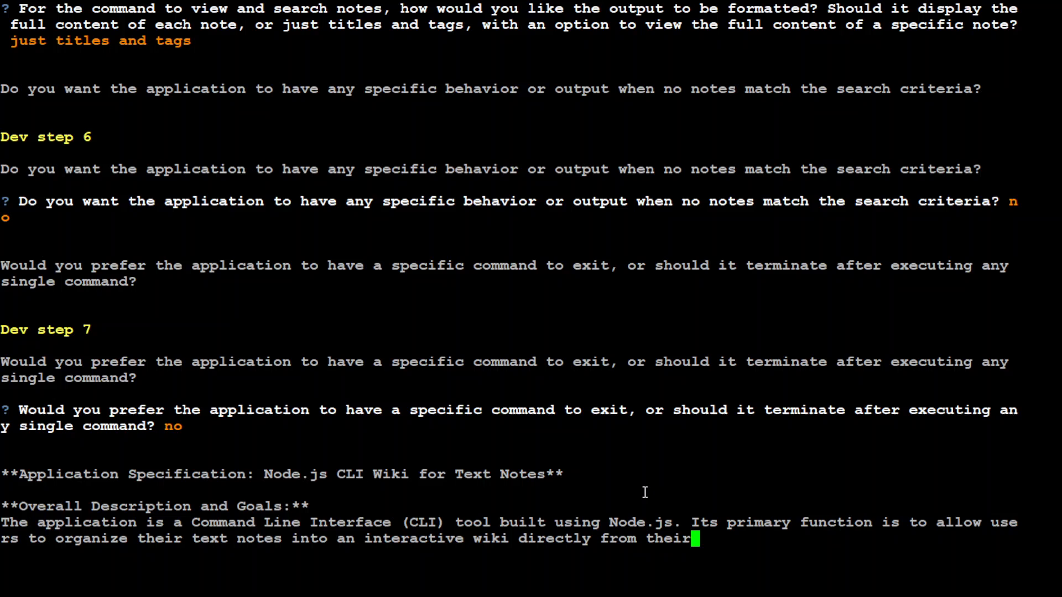
Scroll through the MyWiki specification and accept the project description.
{"action": "scroll", "scroll_direction": "down", "scroll_amount": 3}
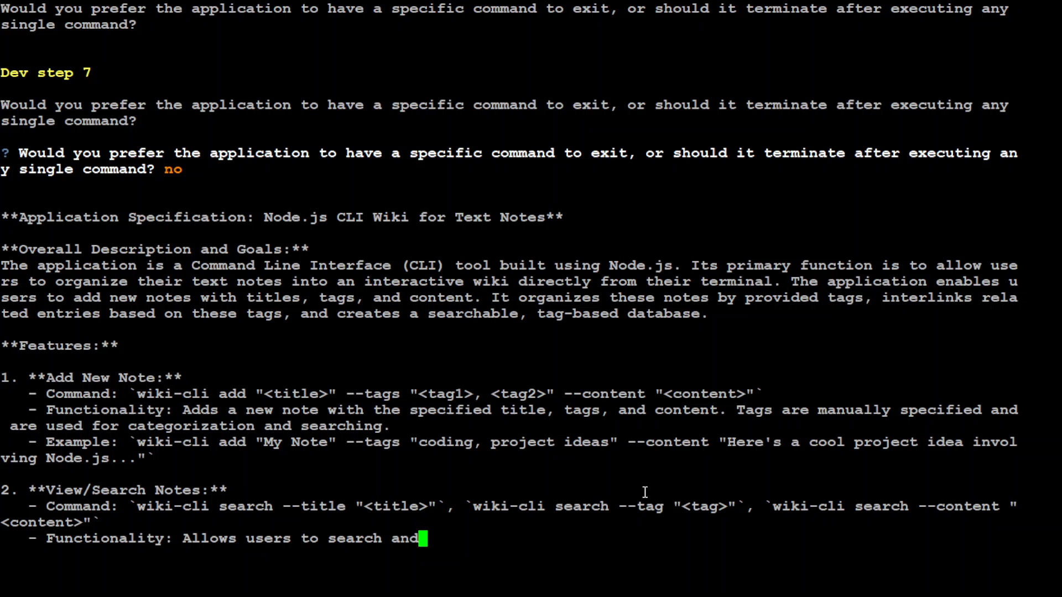
{"action": "scroll", "scroll_direction": "down", "scroll_amount": 3}
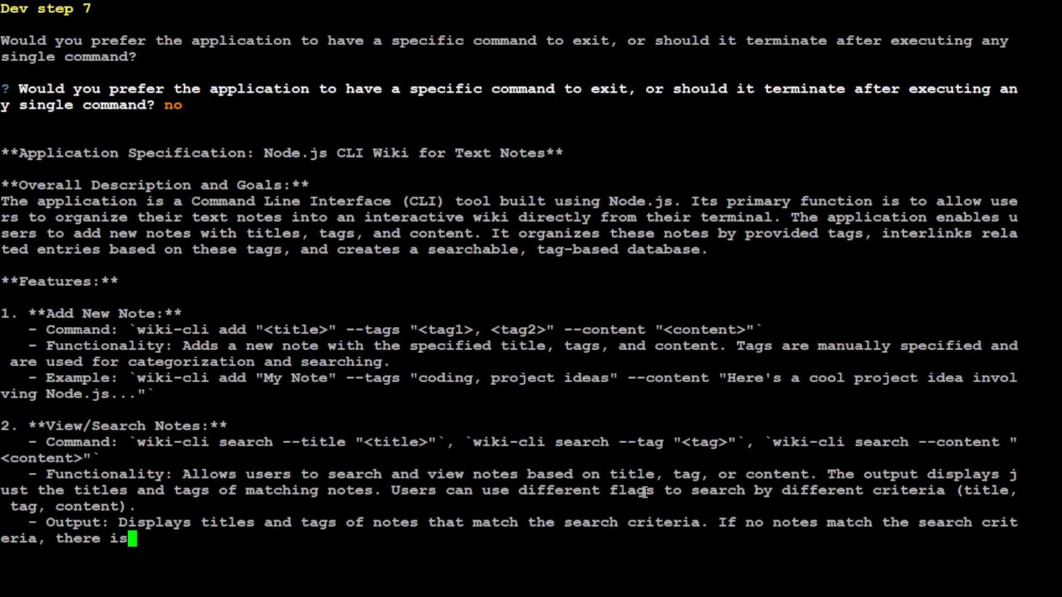
{"action": "scroll", "scroll_direction": "down", "scroll_amount": 3}
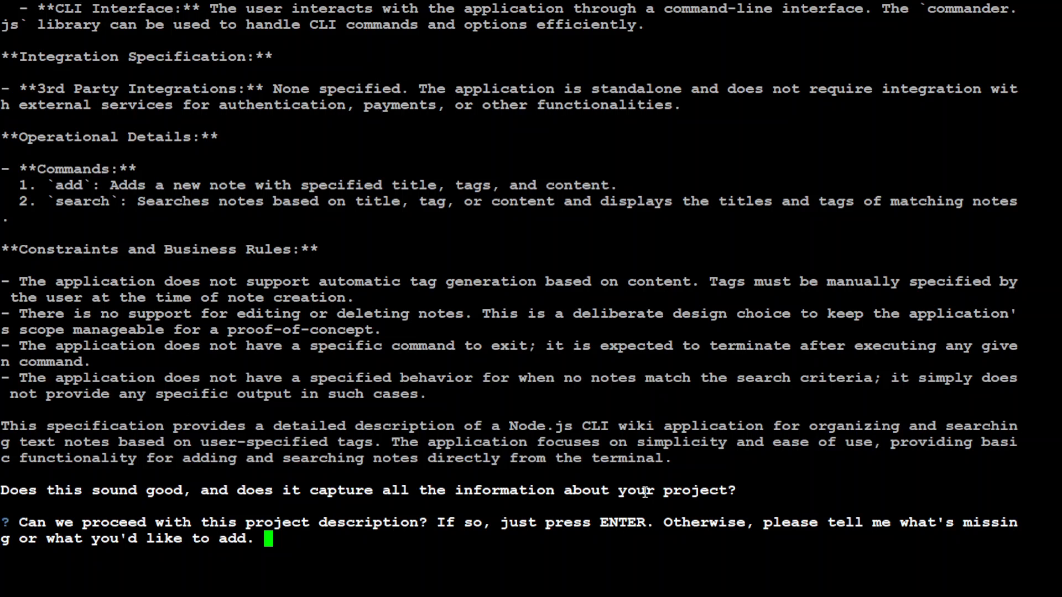
{"action": "key", "text": "enter"}
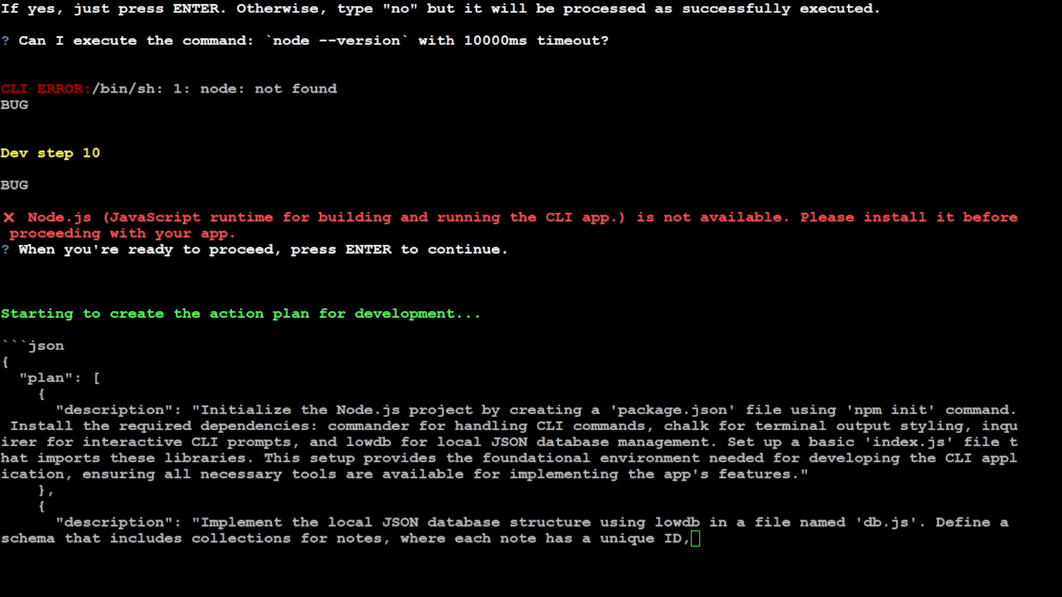
Scroll through the generated JSON development plan as task #1 begins.
{"action": "scroll", "scroll_direction": "down", "scroll_amount": 3}
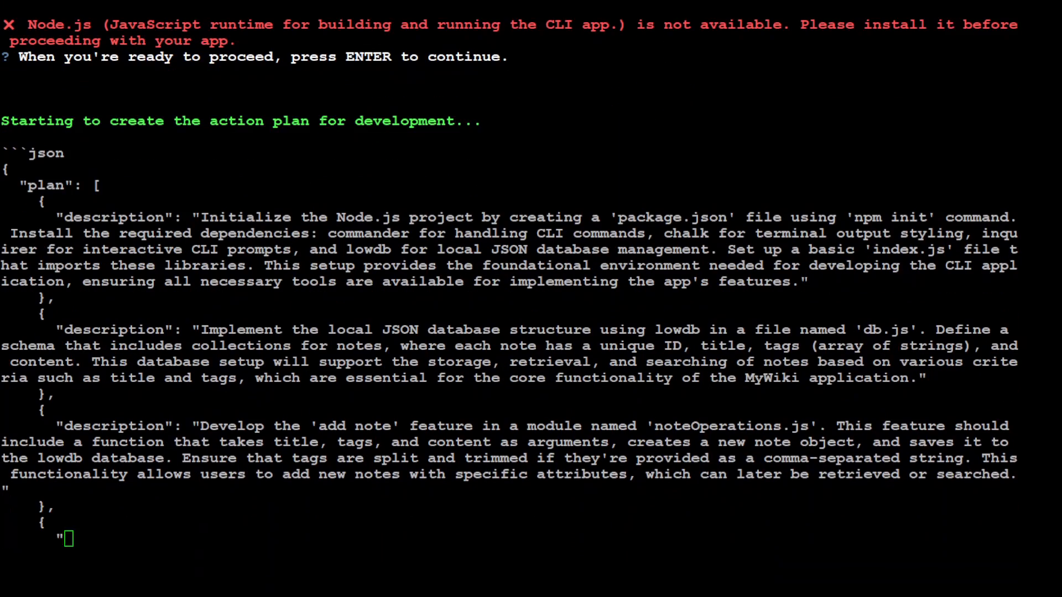
{"action": "scroll", "scroll_direction": "down", "scroll_amount": 3}
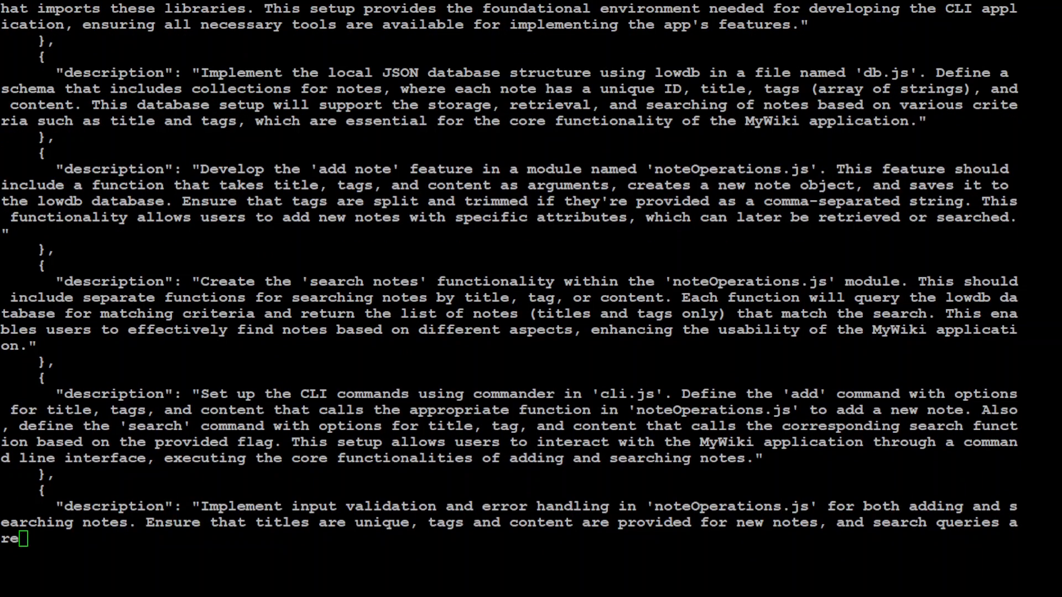
{"action": "scroll", "scroll_direction": "down", "scroll_amount": 3}
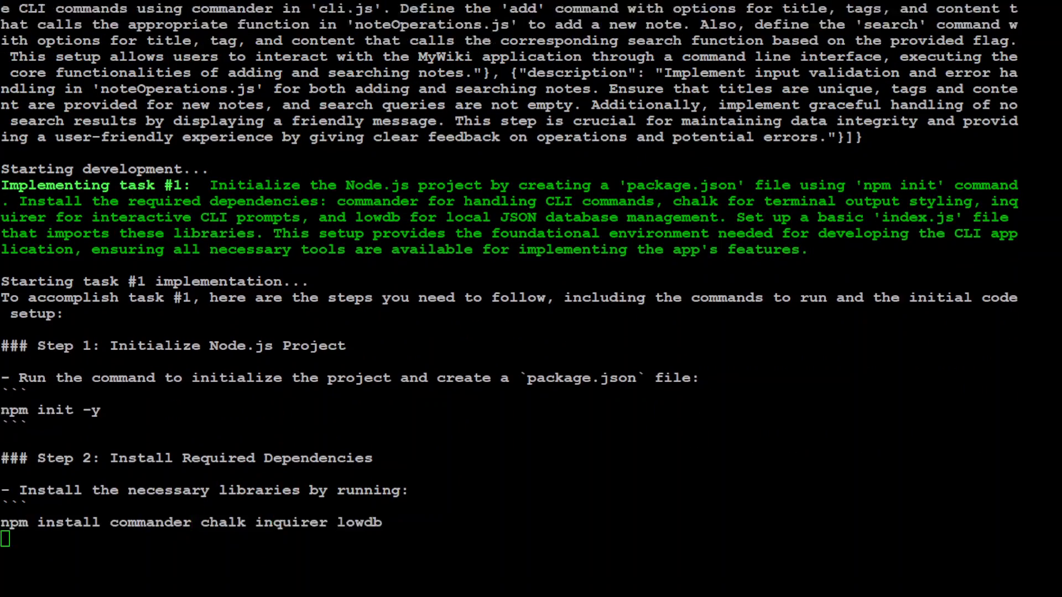
Scroll through task #1's npm init -y, npm install and index.js setup steps.
{"action": "scroll", "scroll_direction": "down", "scroll_amount": 3}
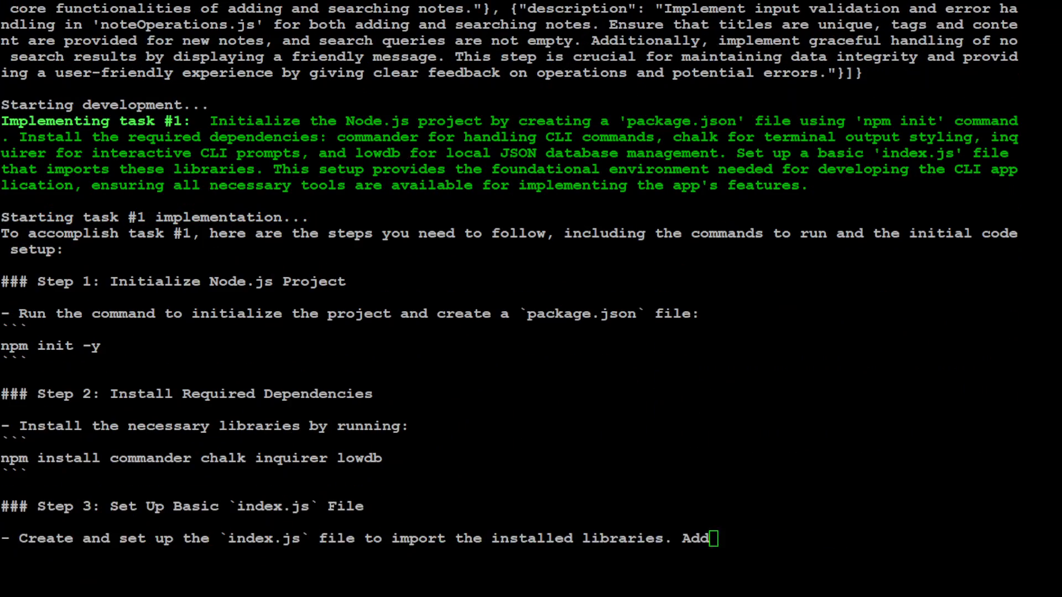
{"action": "scroll", "scroll_direction": "down", "scroll_amount": 3}
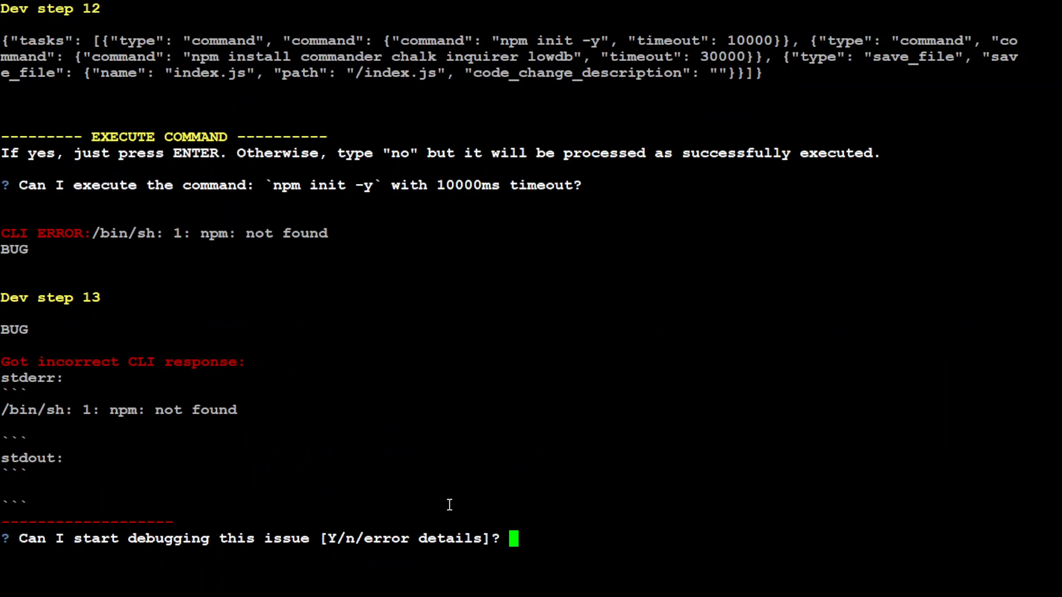
{"action": "mouse_move", "coordinate": [491, 500]}
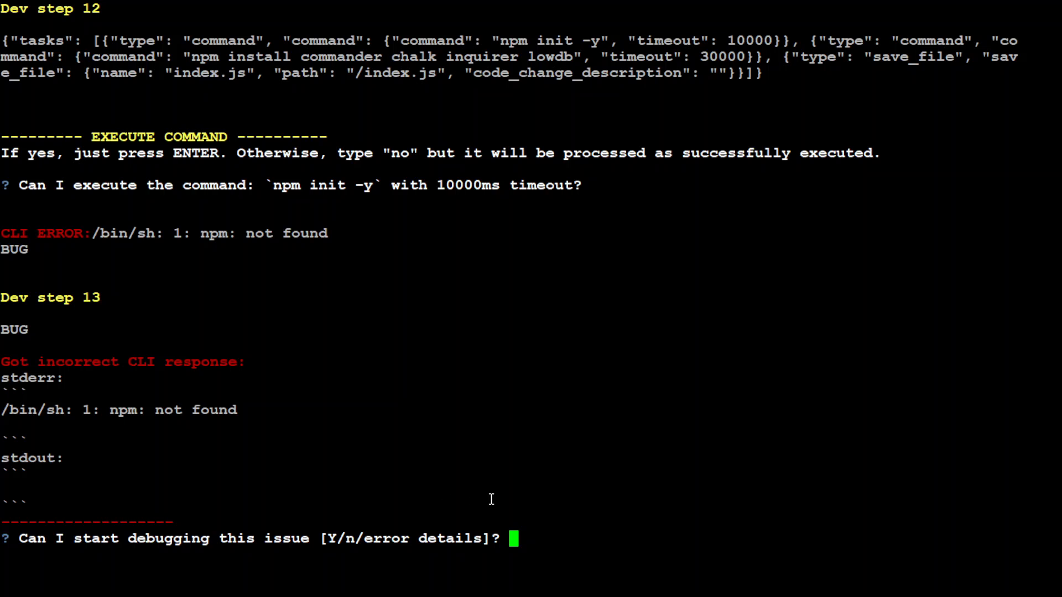
{"action": "mouse_move", "coordinate": [405, 541]}
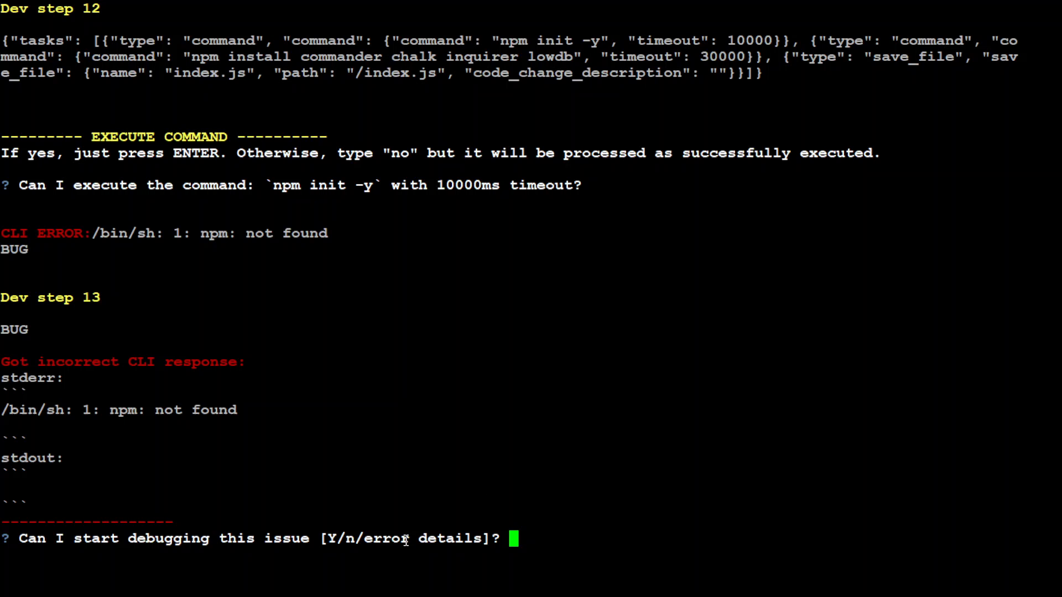
{"action": "mouse_move", "coordinate": [439, 347]}
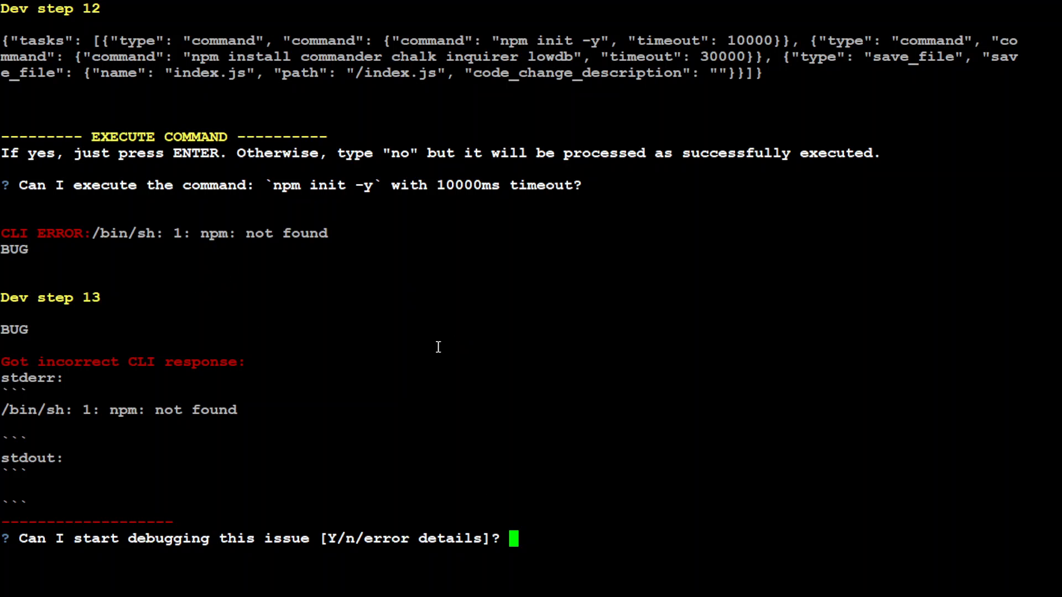
{"action": "mouse_move", "coordinate": [830, 443]}
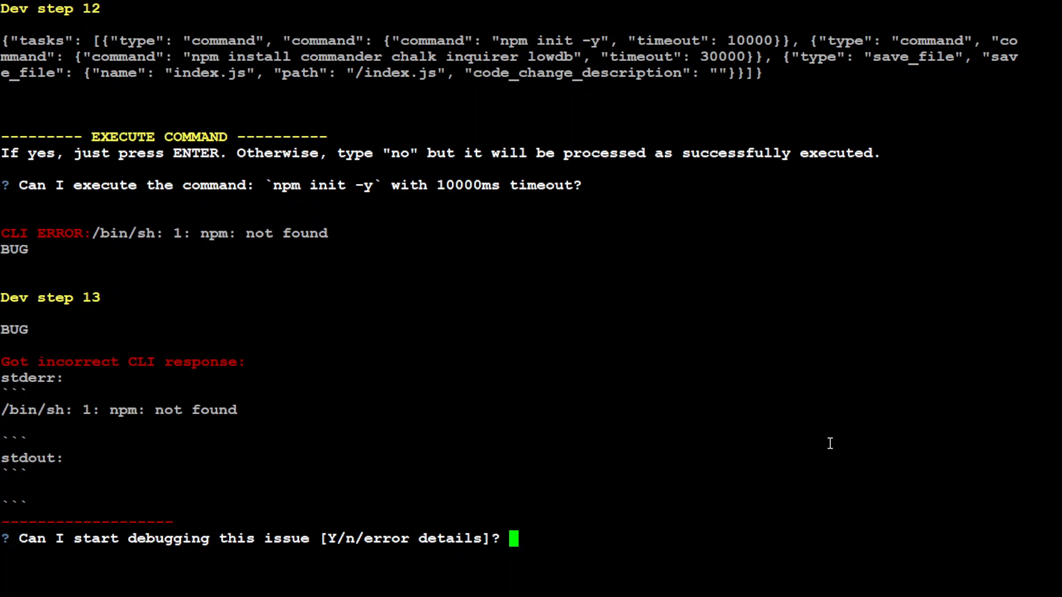
{"action": "mouse_move", "coordinate": [716, 436]}
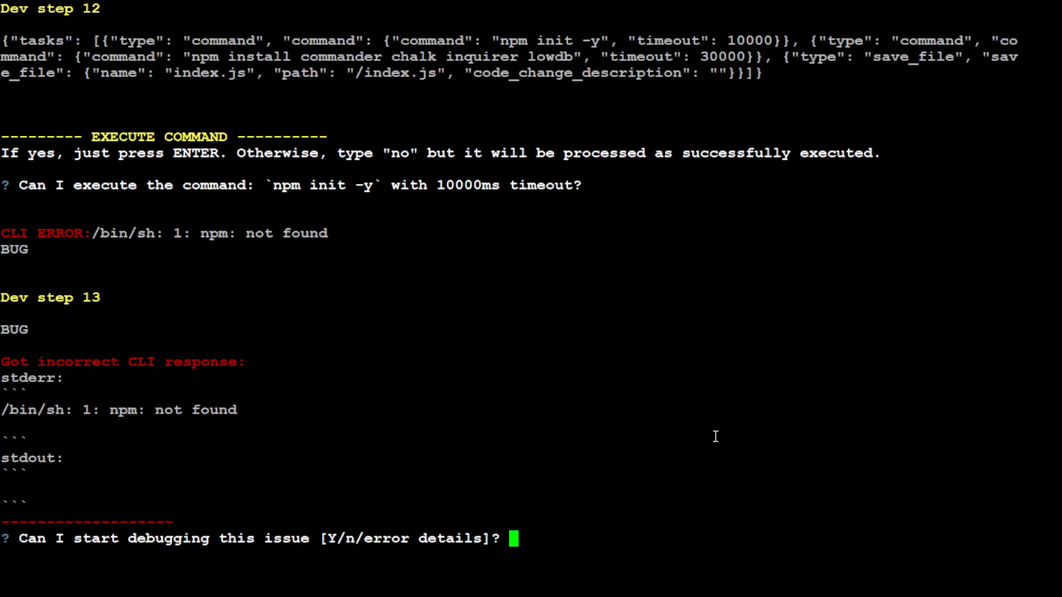